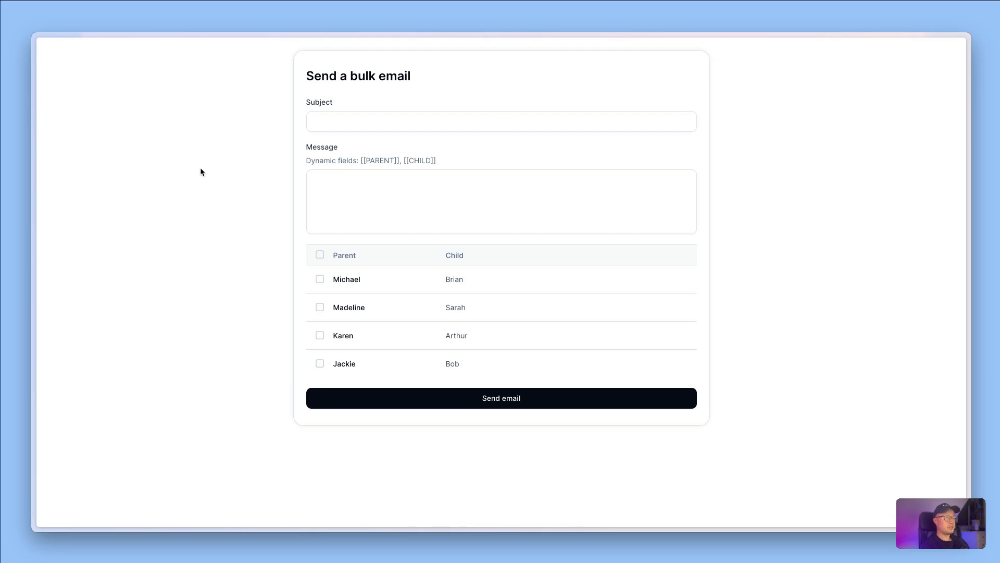
{"action": "mouse_move", "coordinate": [168, 206]}
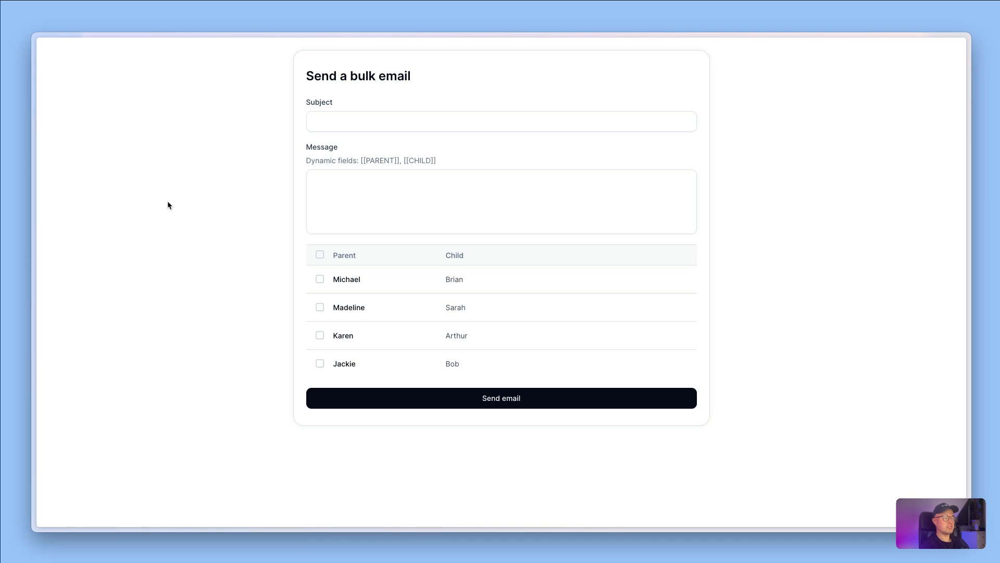
{"action": "mouse_move", "coordinate": [177, 212]}
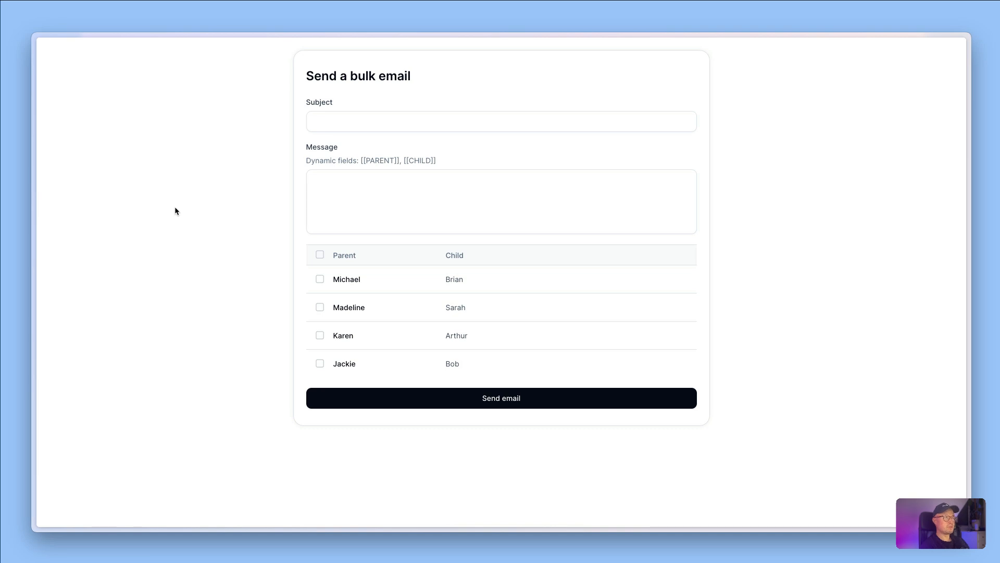
{"action": "mouse_move", "coordinate": [650, 101]}
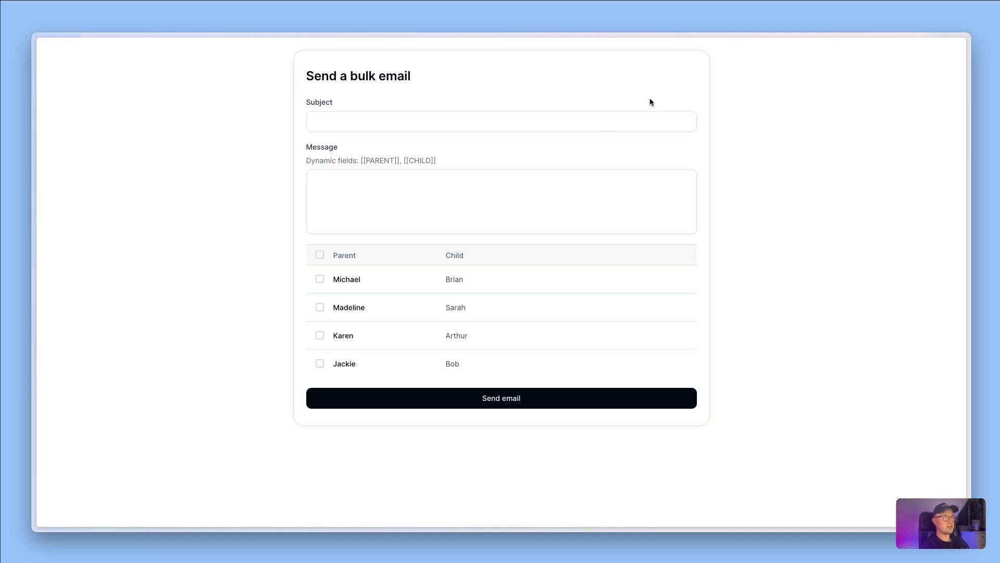
{"action": "mouse_move", "coordinate": [428, 227]}
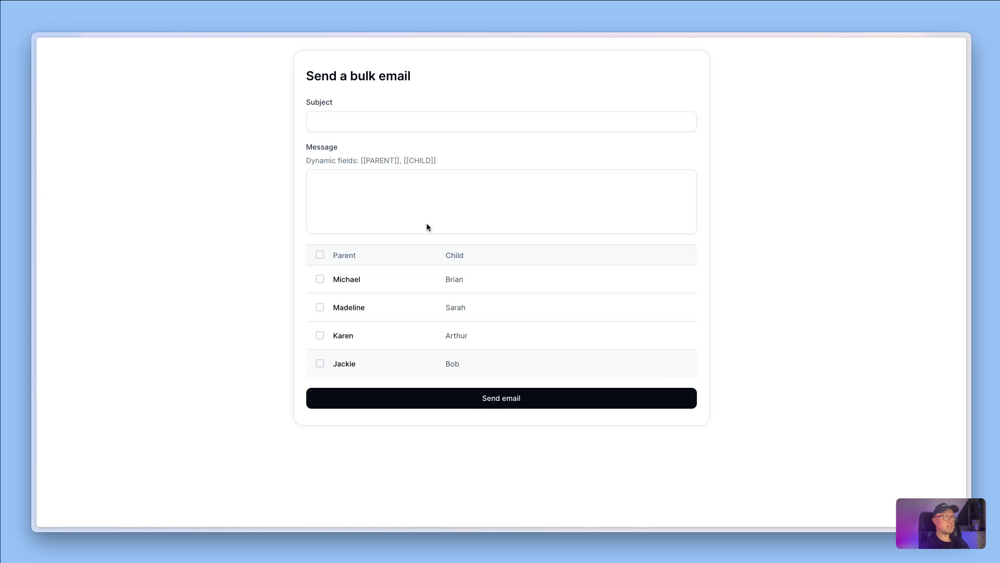
Enter subject 'Weekly newsletter' and message 'Dear [[PARENT]], [[CHILD]] did well this week'.
{"action": "type", "text": "W"}
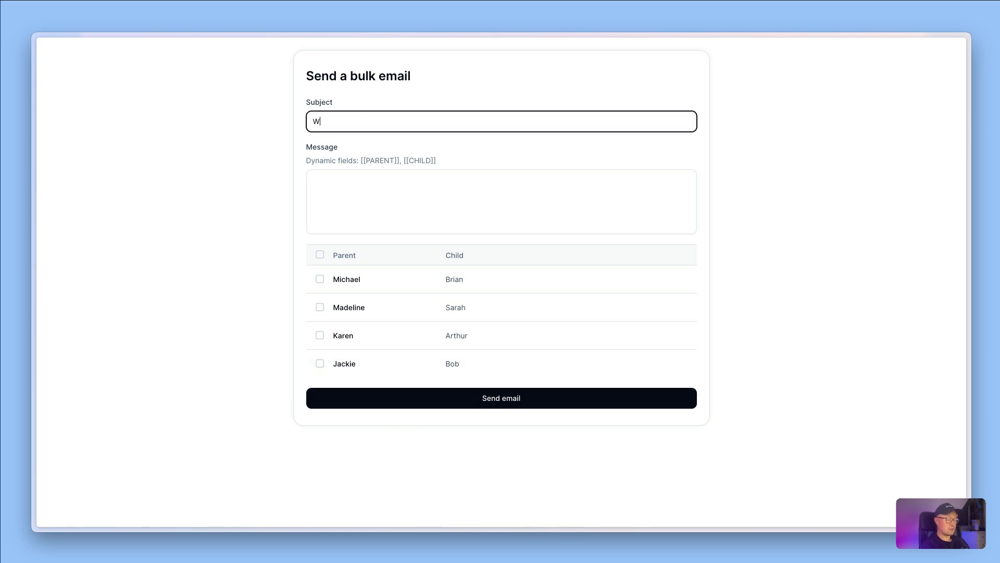
{"action": "type", "text": "eekly newslet"}
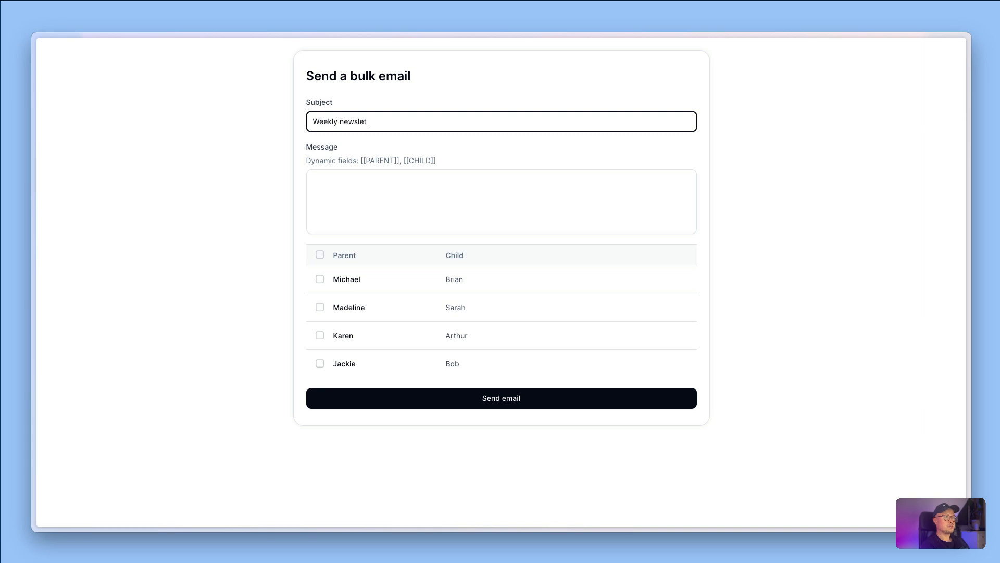
{"action": "type", "text": "Dear"}
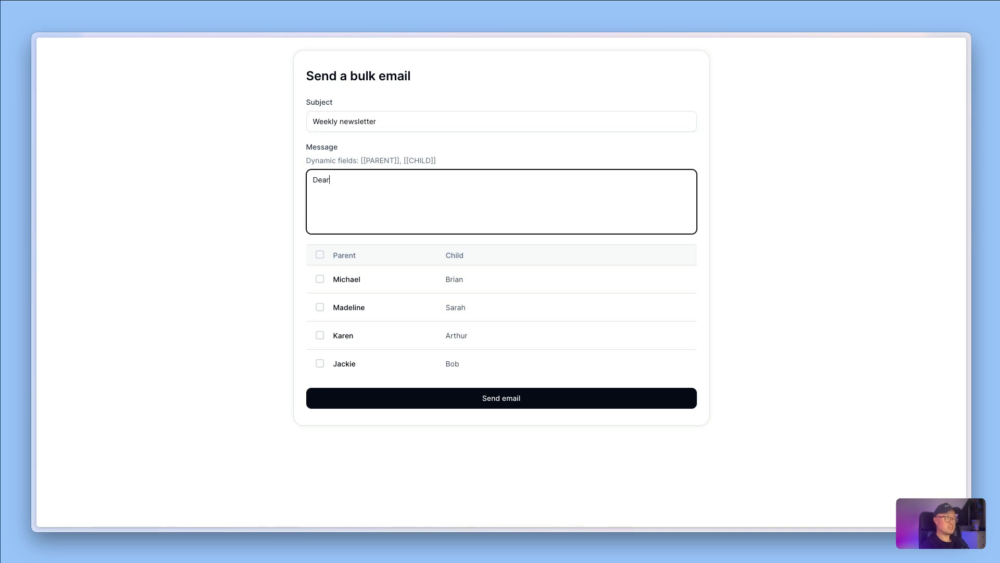
{"action": "type", "text": "[[PARENT"}
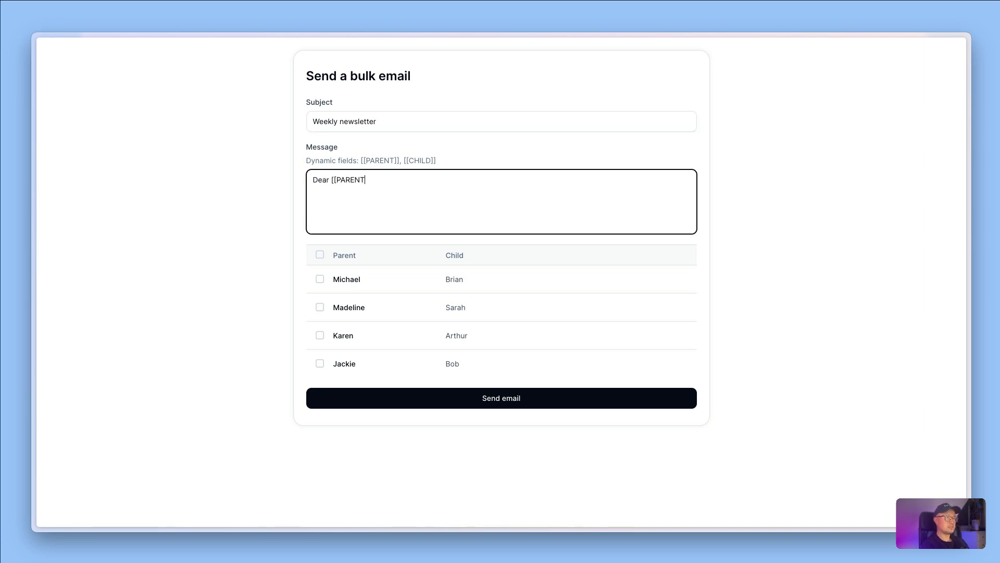
{"action": "type", "text": "]],"}
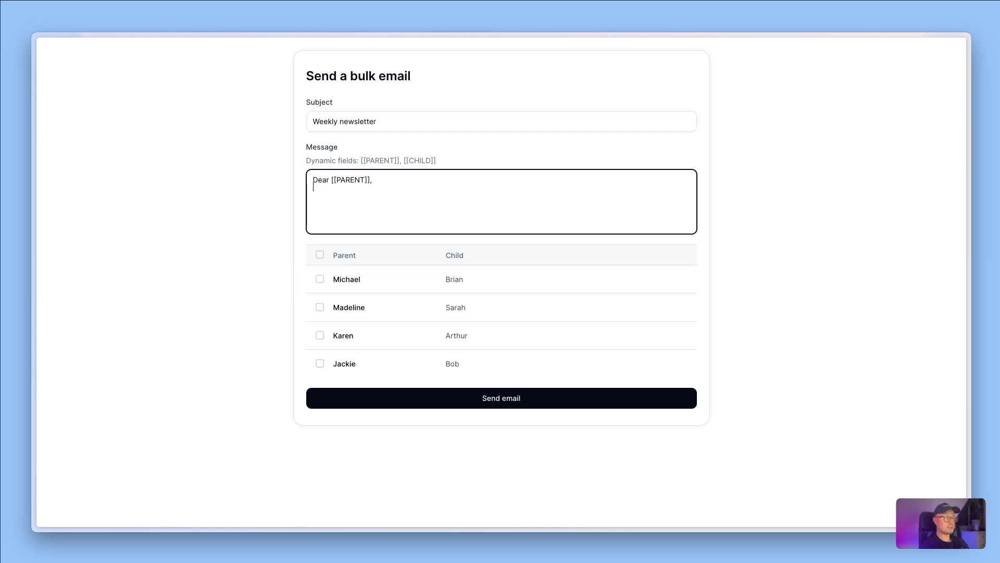
{"action": "type", "text": "[[C"}
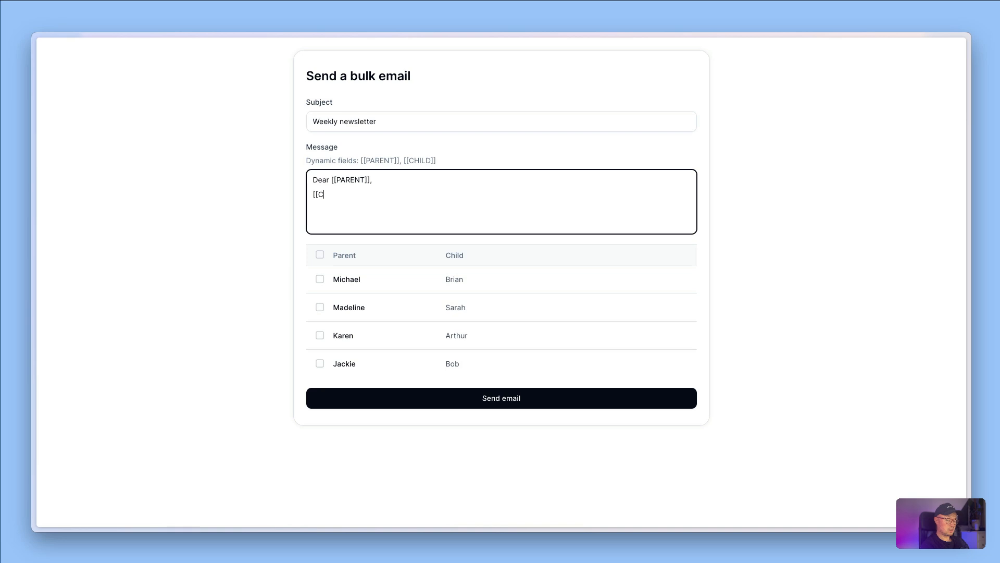
{"action": "type", "text": "HILD]]"}
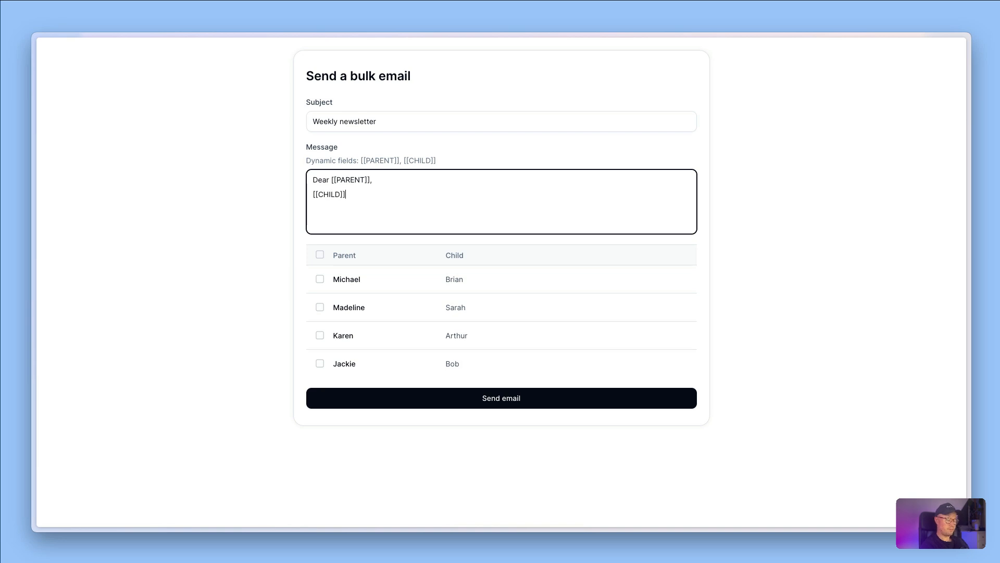
{"action": "type", "text": "did well this week"}
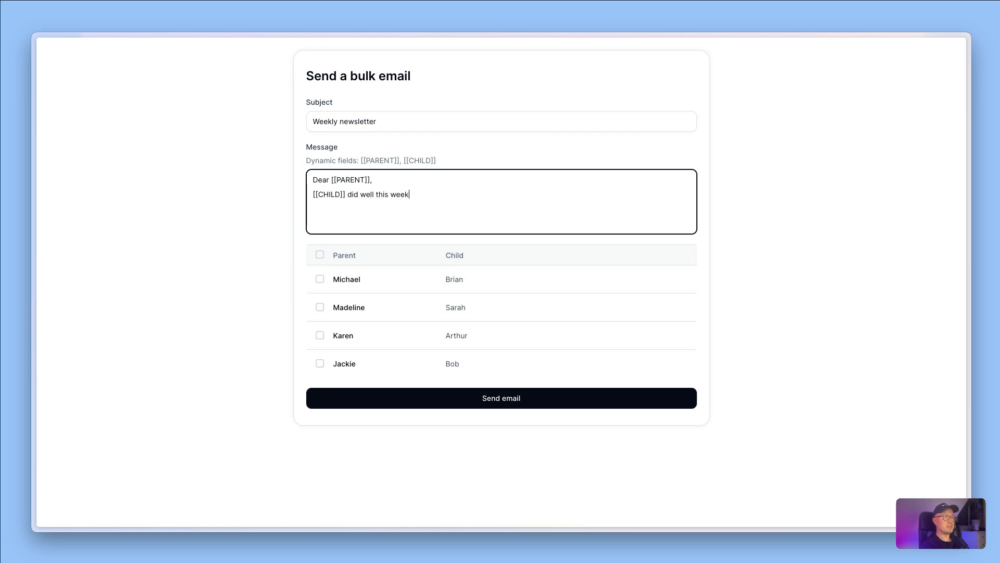
Select Michael and Madeline as recipients and send the newsletter to three parents.
{"action": "left_click", "coordinate": [319, 279]}
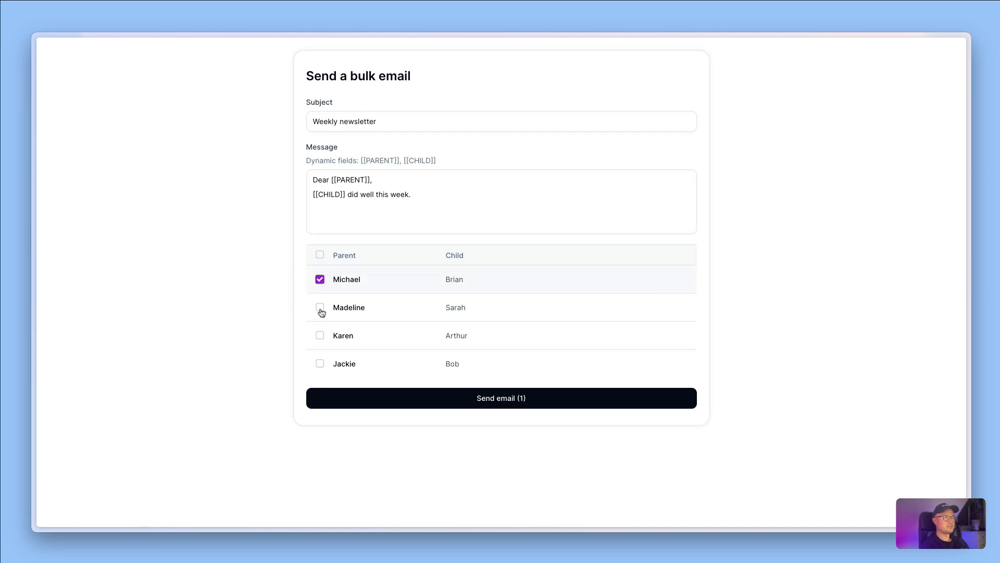
{"action": "left_click", "coordinate": [319, 306]}
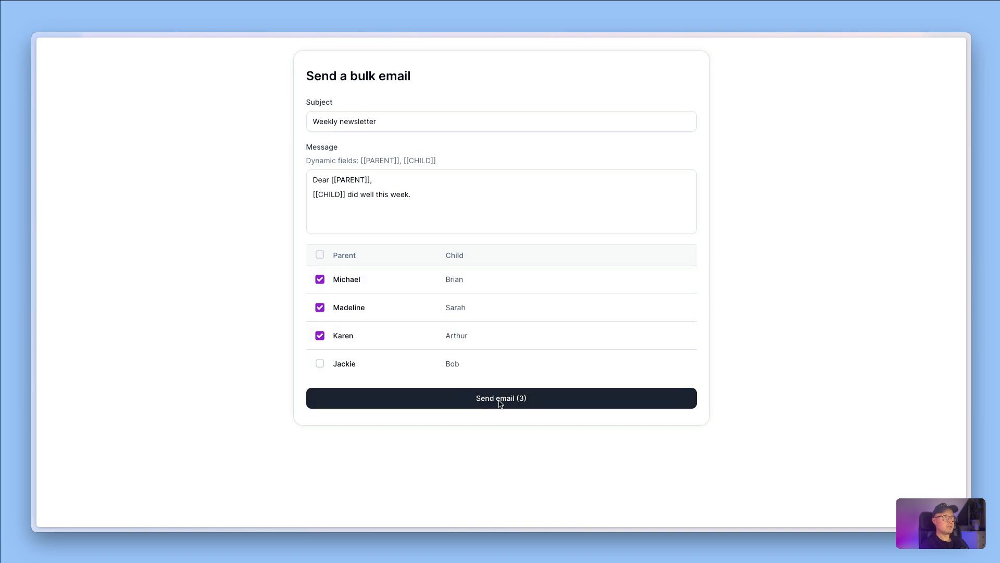
{"action": "left_click", "coordinate": [500, 397]}
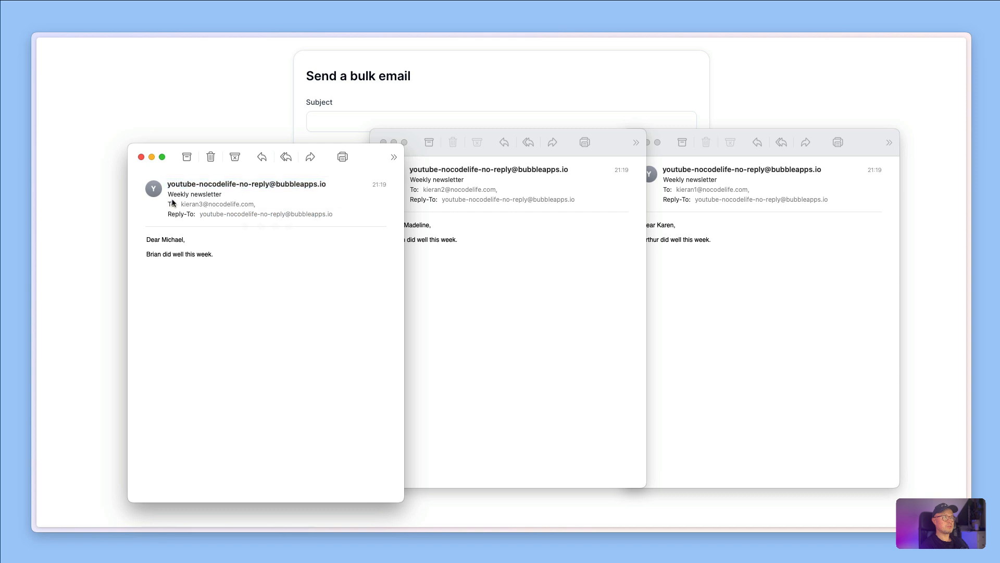
{"action": "mouse_move", "coordinate": [154, 249]}
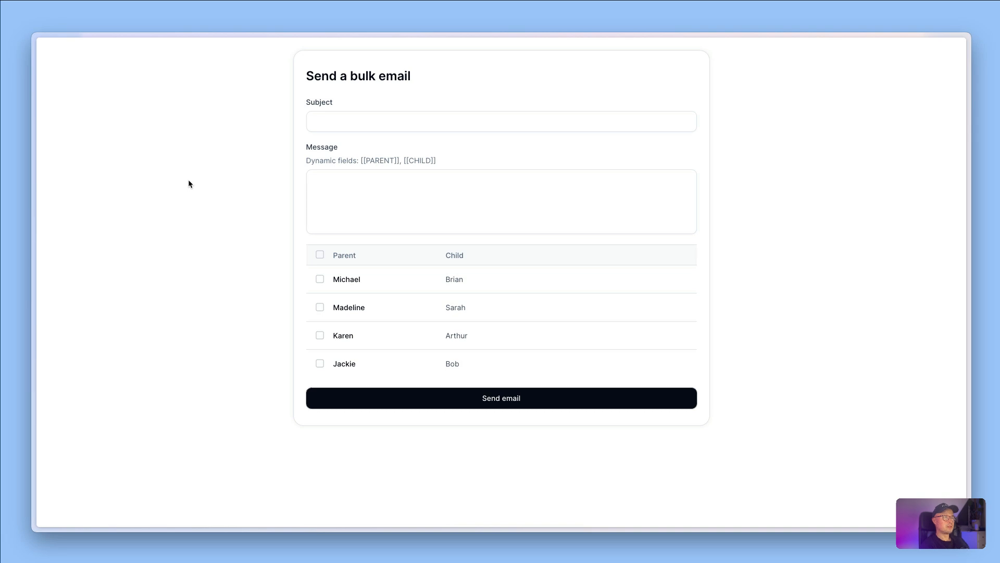
{"action": "mouse_move", "coordinate": [358, 168]}
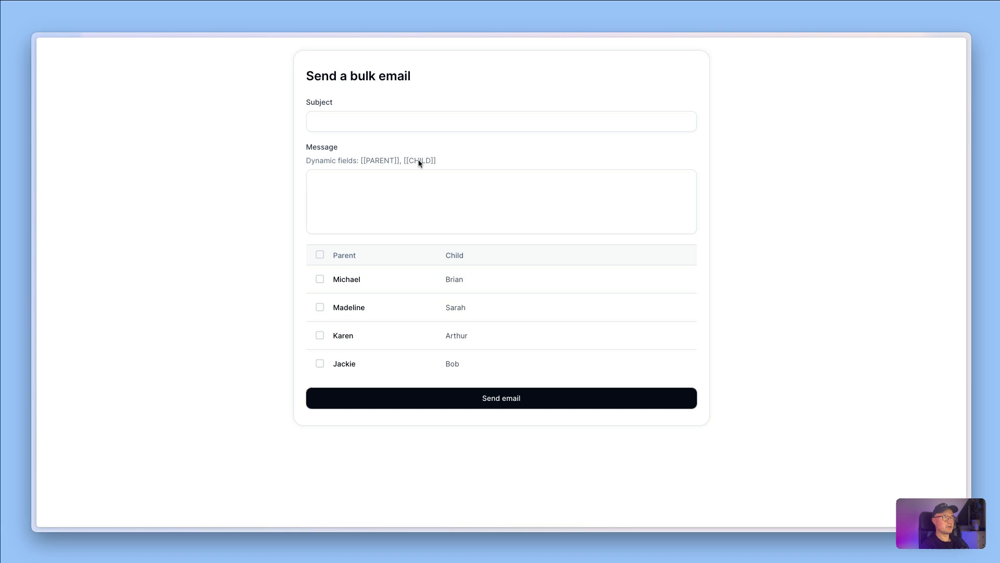
{"action": "mouse_move", "coordinate": [366, 168]}
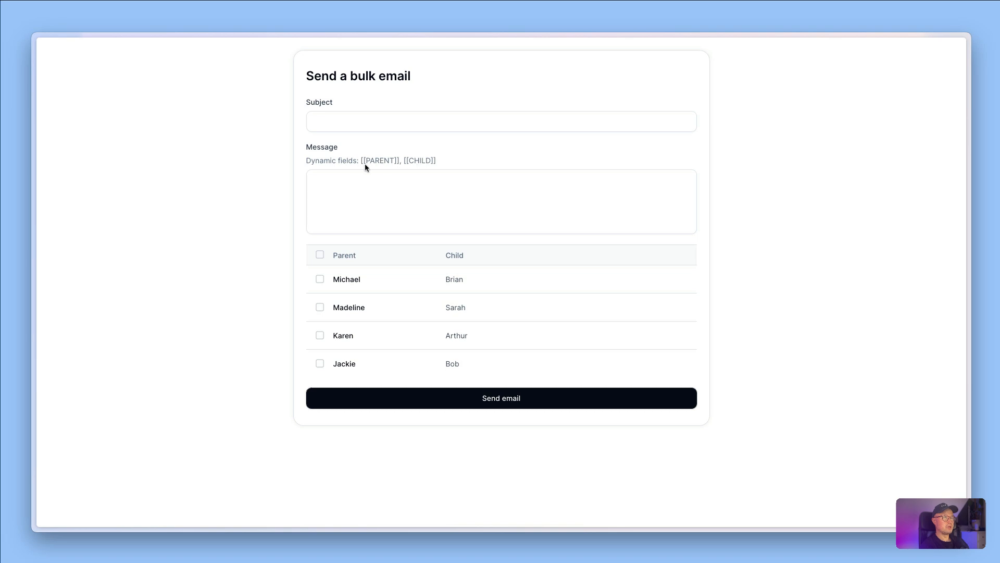
{"action": "mouse_move", "coordinate": [395, 164]}
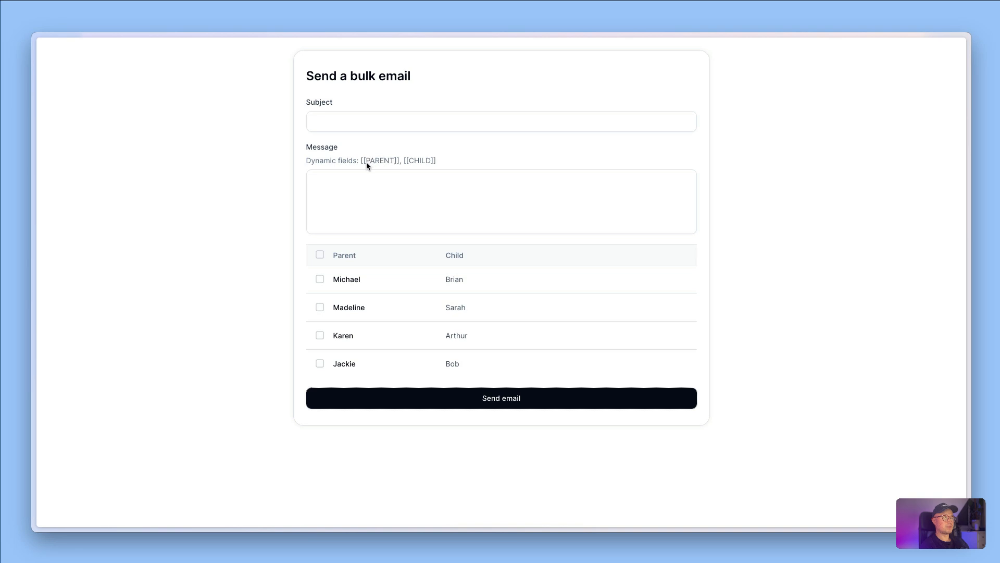
{"action": "mouse_move", "coordinate": [391, 164]}
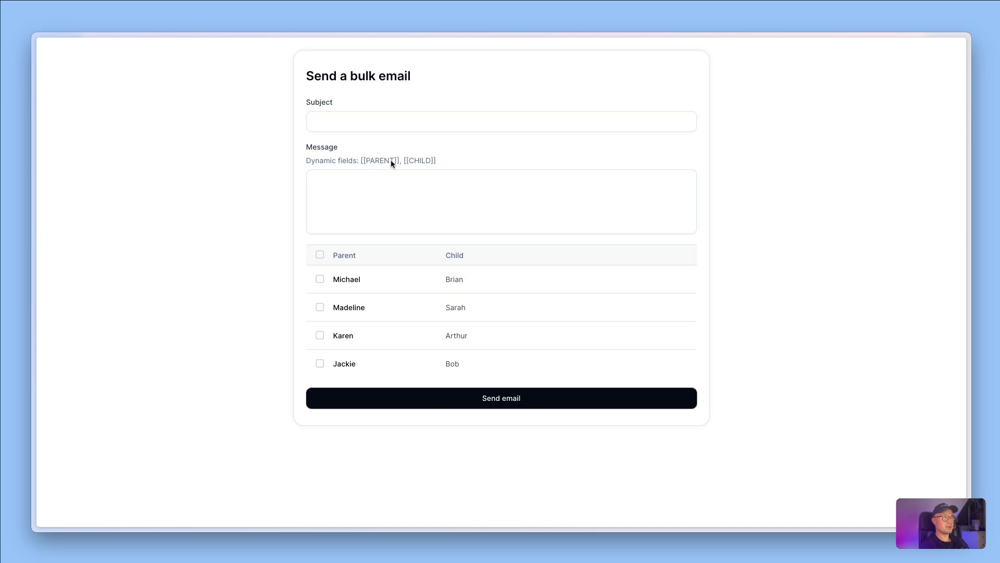
{"action": "mouse_move", "coordinate": [370, 164]}
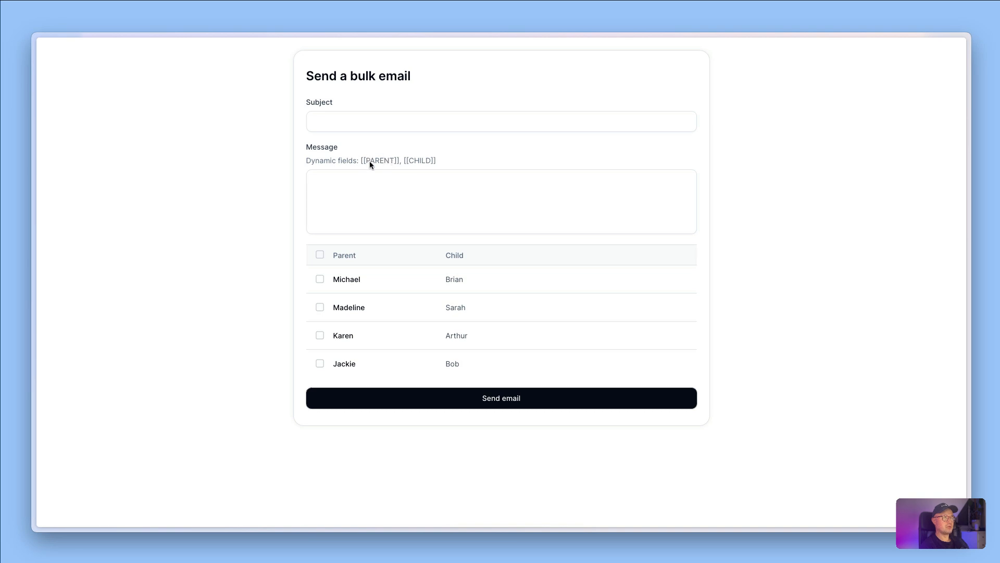
{"action": "mouse_move", "coordinate": [380, 168]}
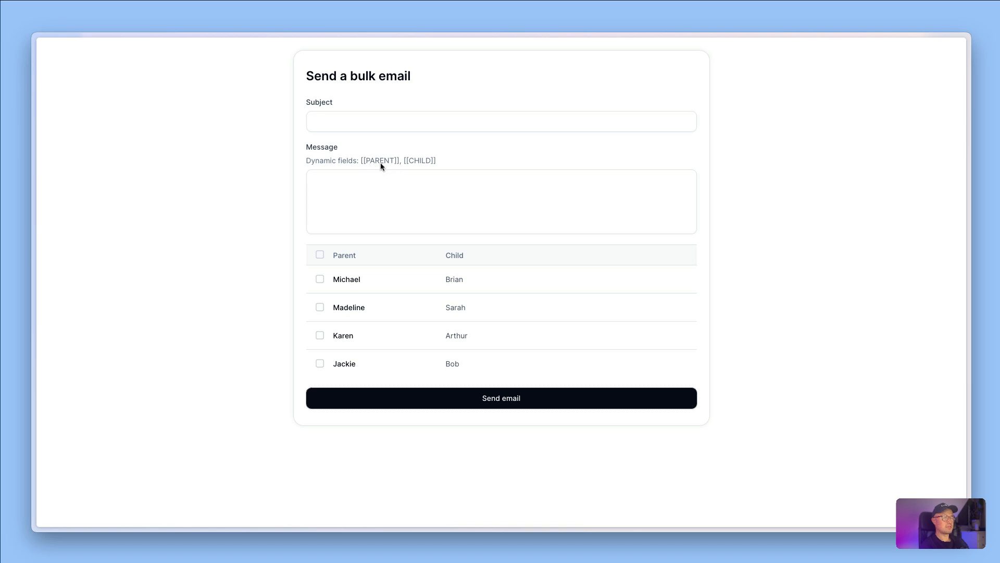
{"action": "mouse_move", "coordinate": [386, 161]}
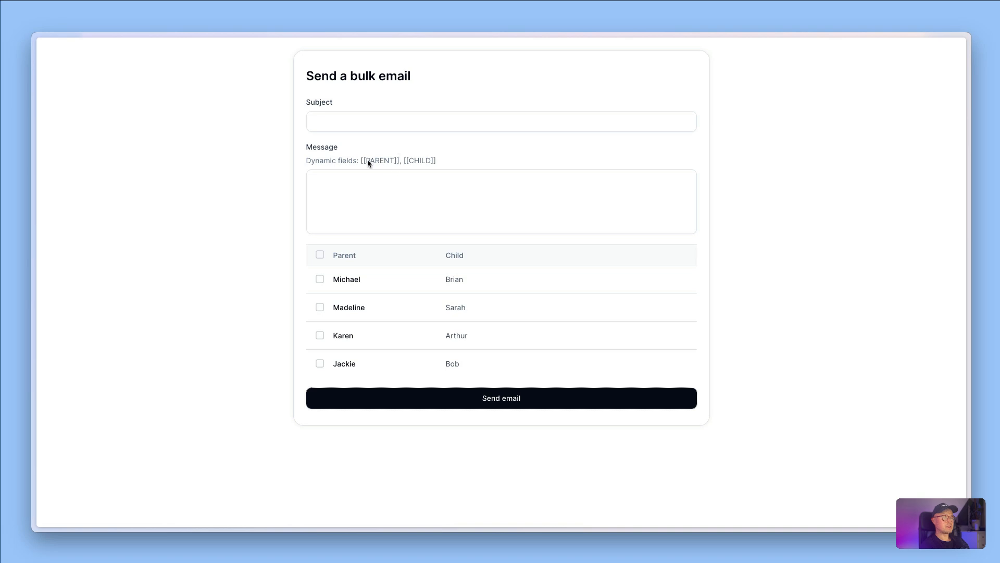
{"action": "mouse_move", "coordinate": [396, 166]}
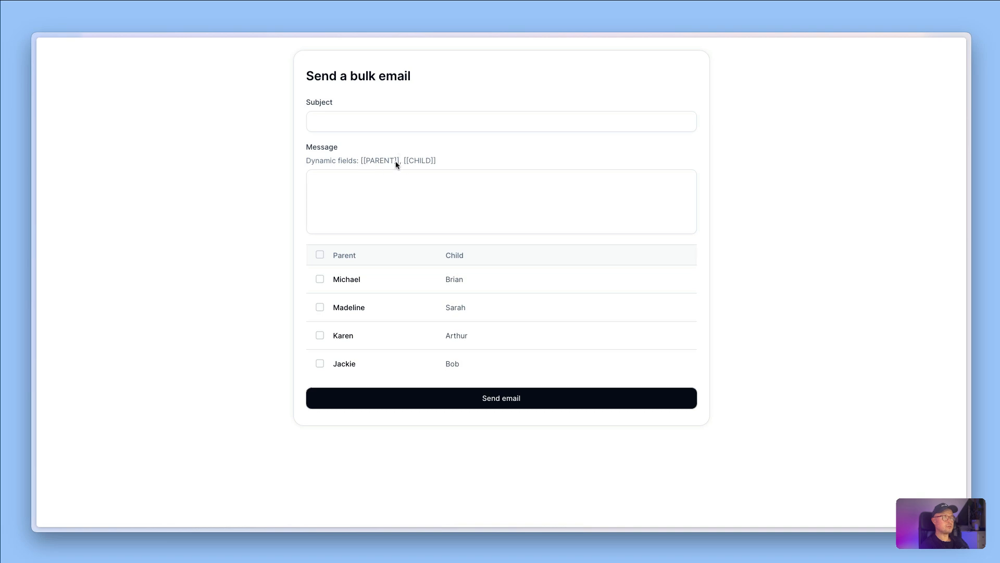
{"action": "mouse_move", "coordinate": [365, 166]}
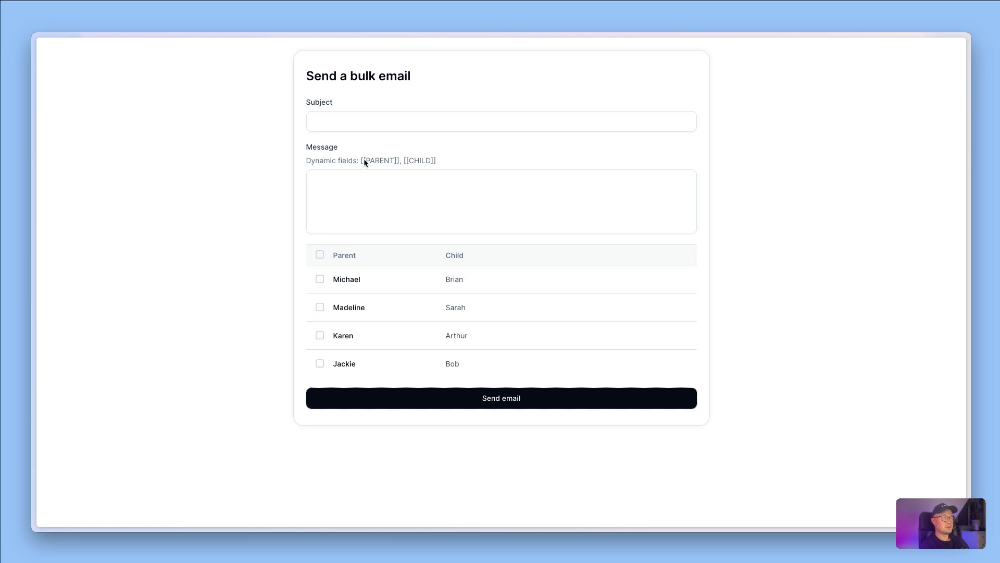
{"action": "mouse_move", "coordinate": [373, 188]}
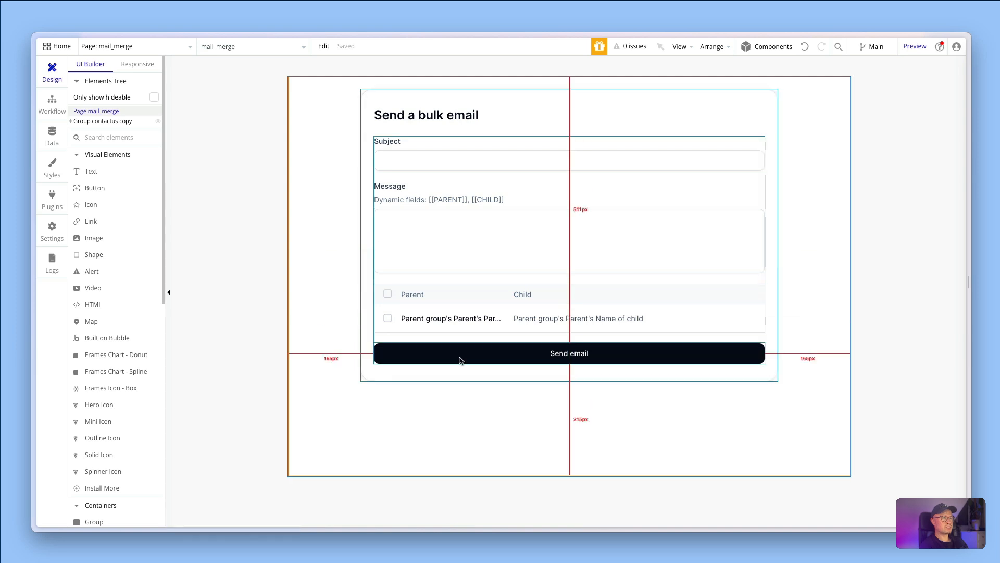
Select the Subject and Message inputs, then the Send email button on mail_merge.
{"action": "left_click", "coordinate": [568, 159]}
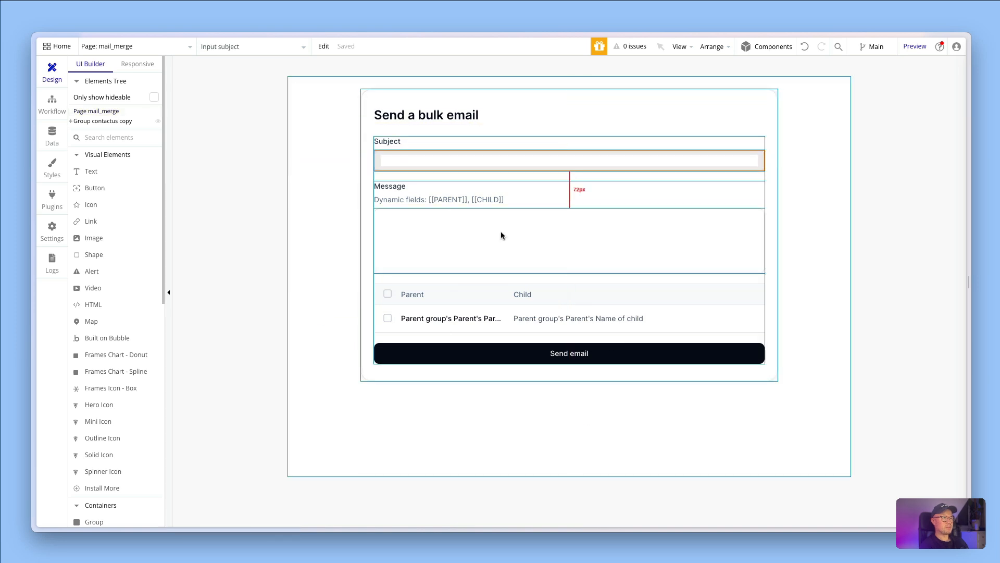
{"action": "left_click", "coordinate": [567, 241]}
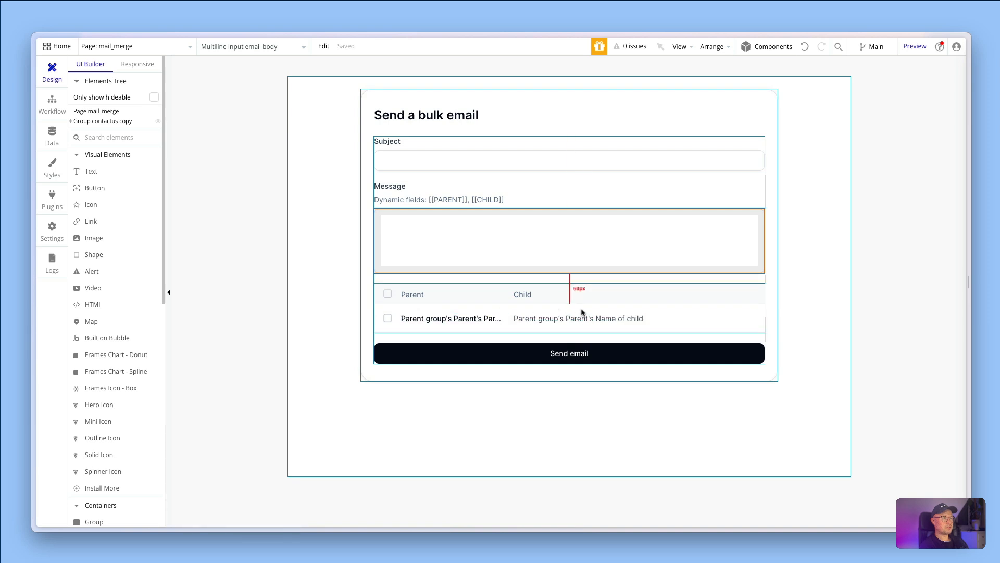
{"action": "left_click", "coordinate": [568, 353]}
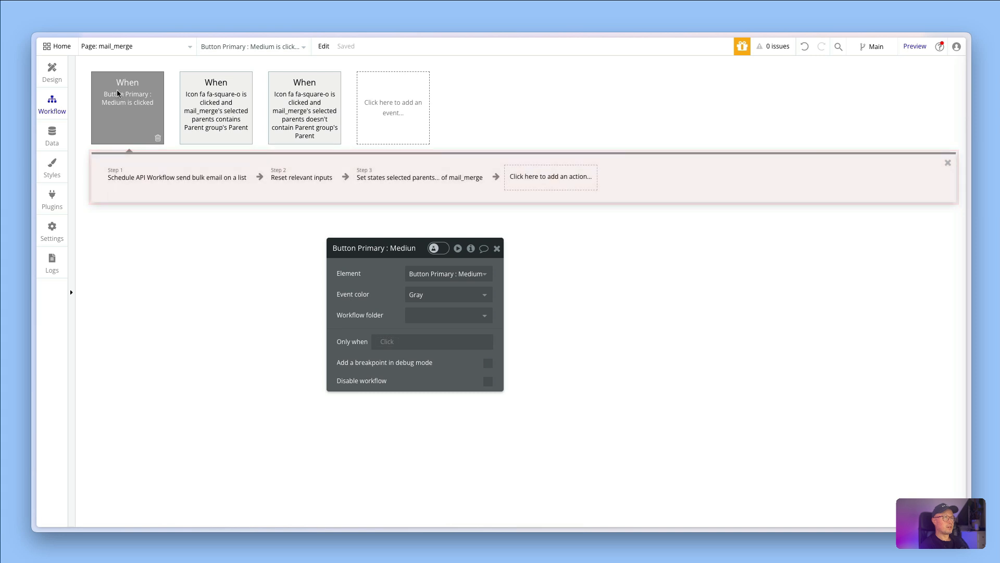
Open Step 1, 'Schedule API Workflow send bulk email on a list'.
{"action": "left_click", "coordinate": [177, 177]}
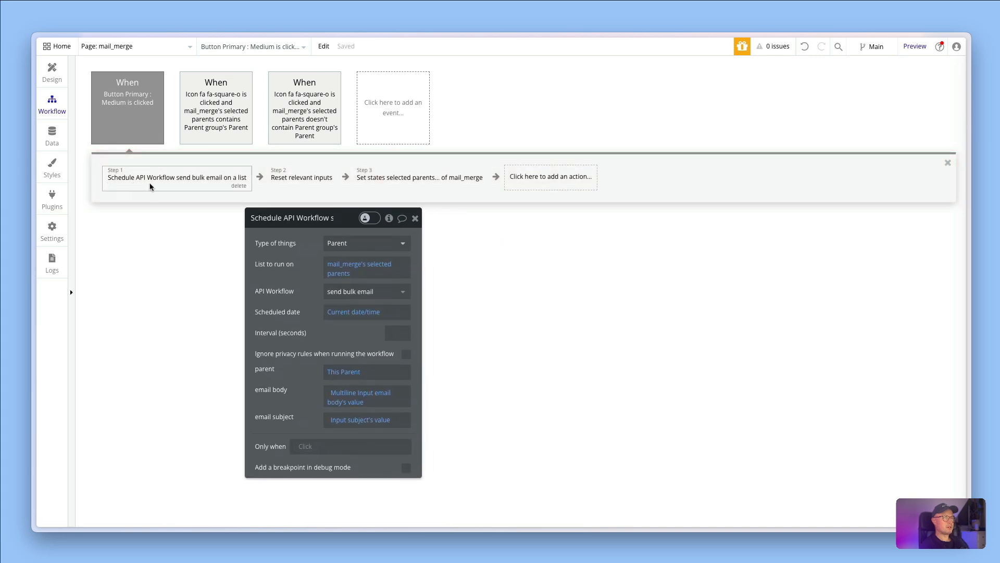
{"action": "mouse_move", "coordinate": [245, 184]}
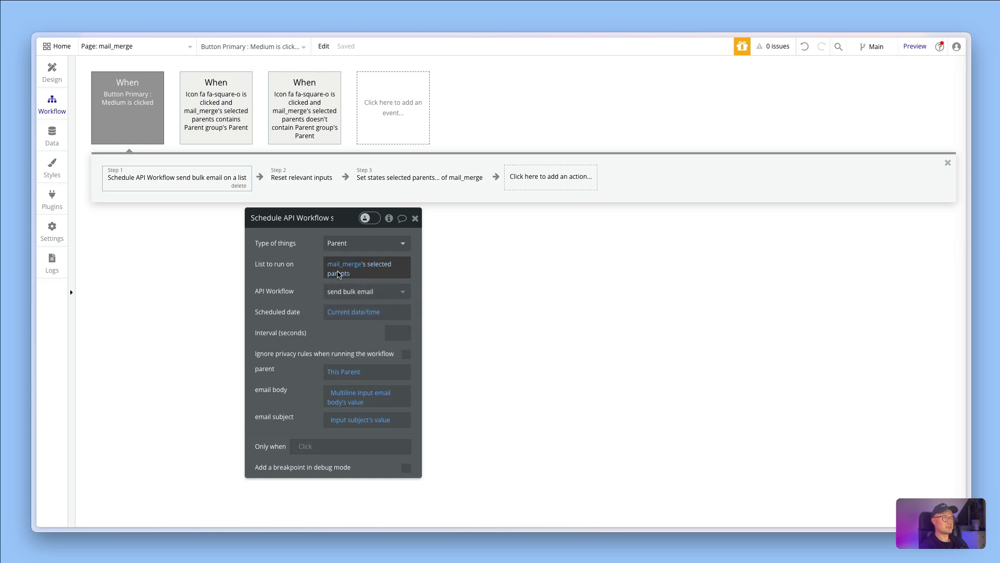
{"action": "mouse_move", "coordinate": [326, 282]}
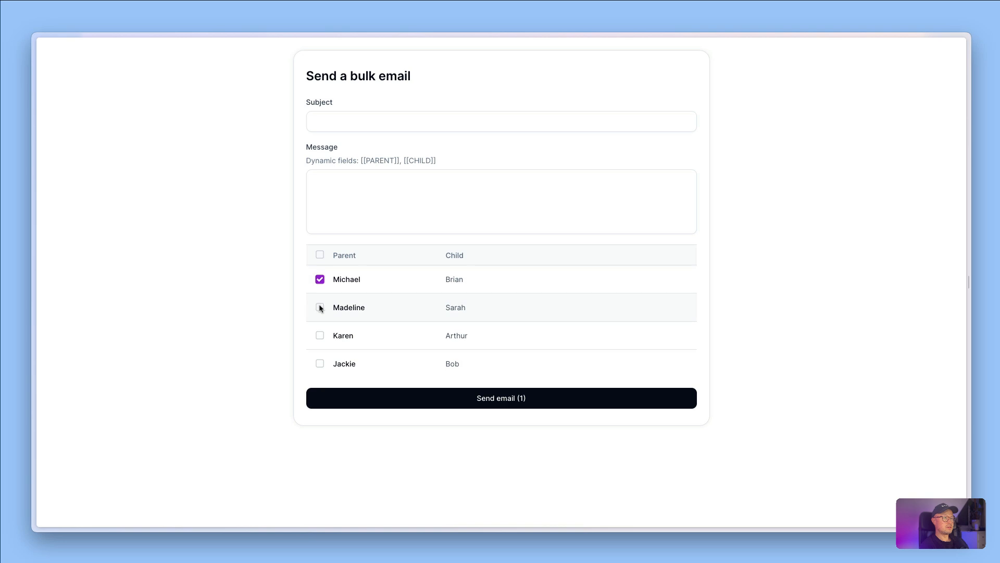
Inspect Step 1's list and the Set states step, then open Backend workflows.
{"action": "left_click", "coordinate": [319, 307]}
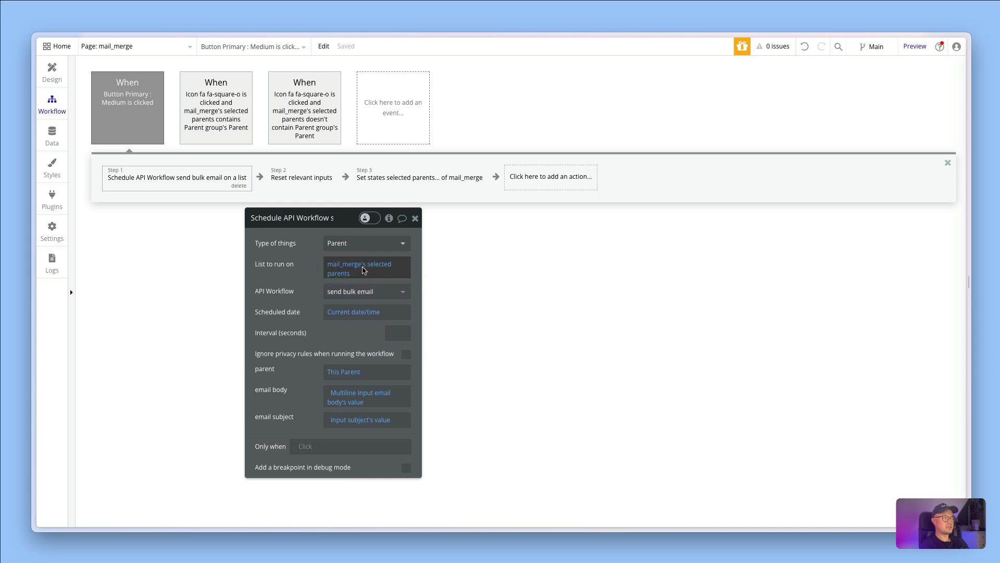
{"action": "mouse_move", "coordinate": [293, 297]}
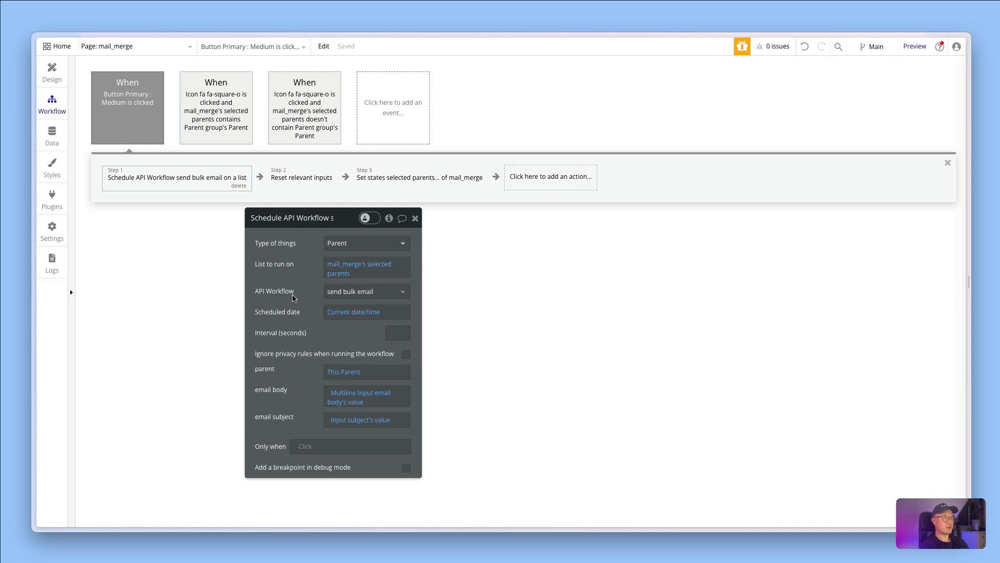
{"action": "mouse_move", "coordinate": [301, 380]}
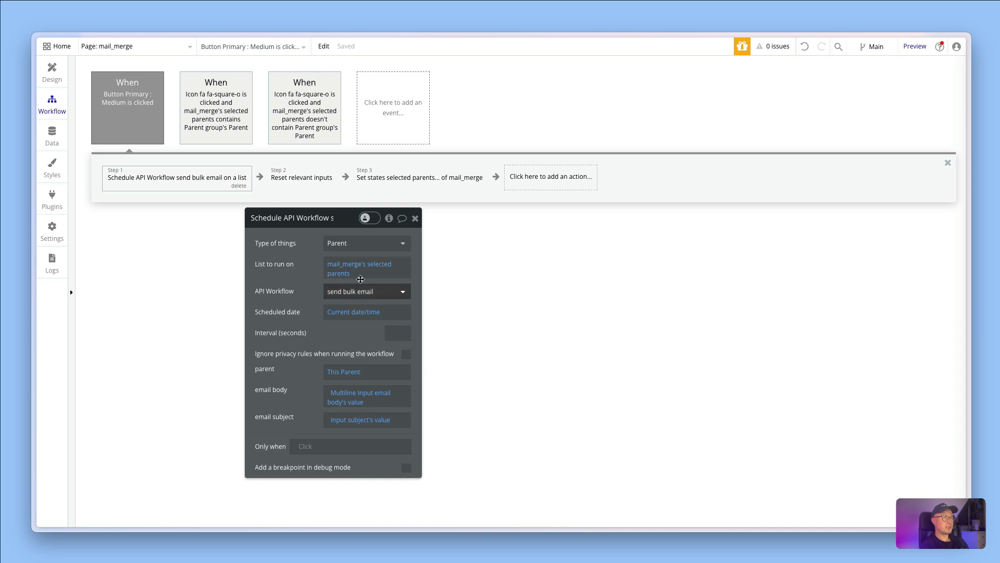
{"action": "mouse_move", "coordinate": [339, 236]}
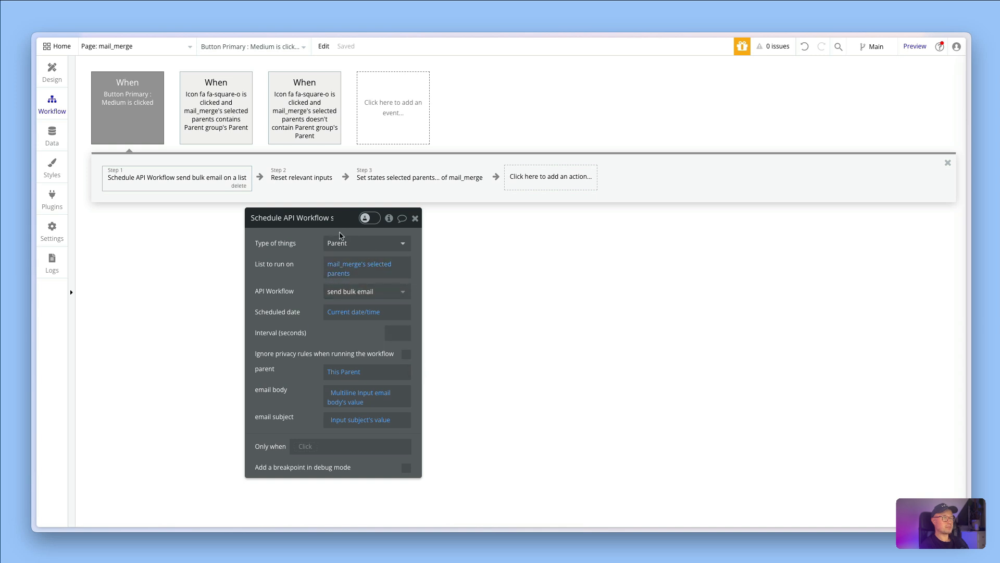
{"action": "mouse_move", "coordinate": [301, 404]}
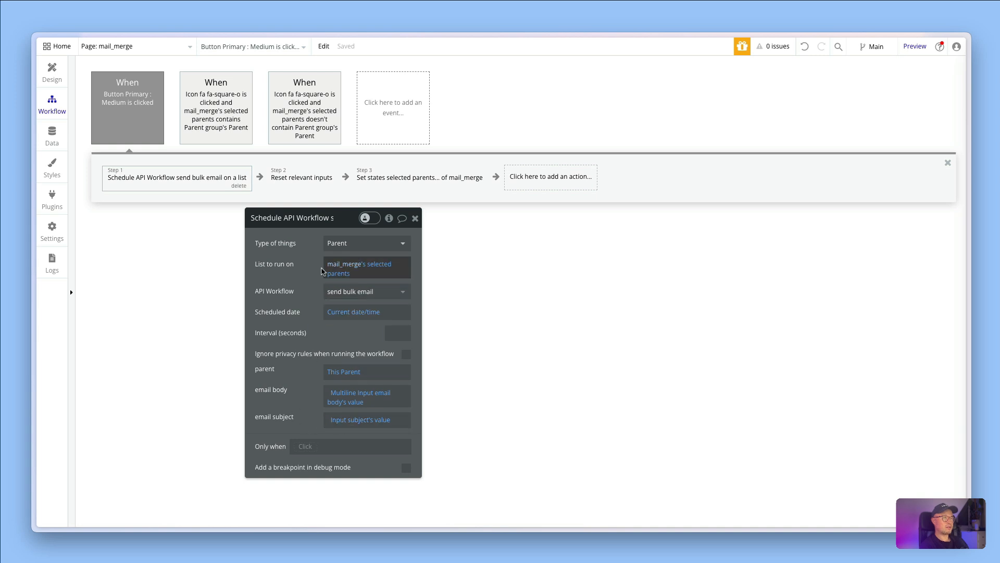
{"action": "mouse_move", "coordinate": [259, 369]}
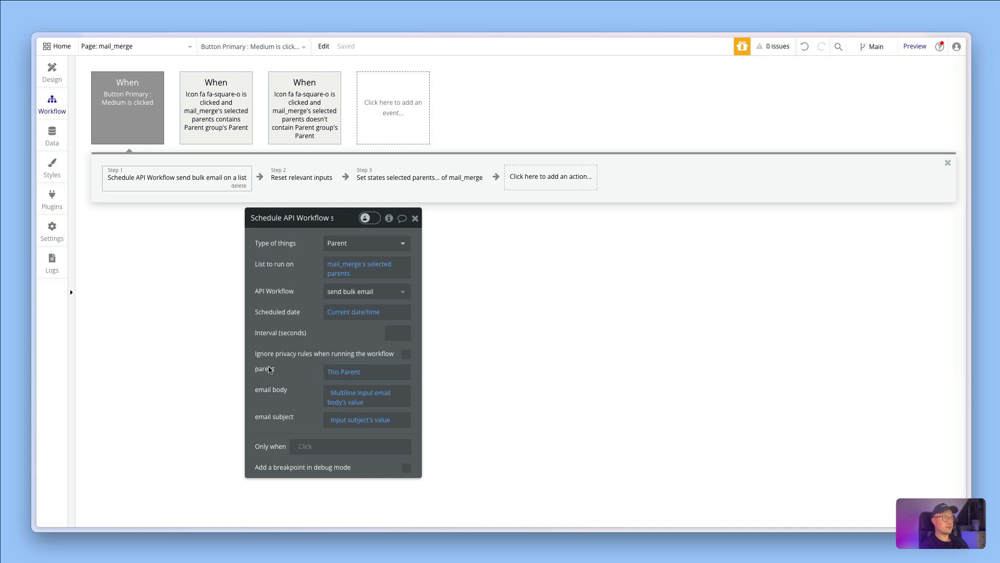
{"action": "mouse_move", "coordinate": [353, 372]}
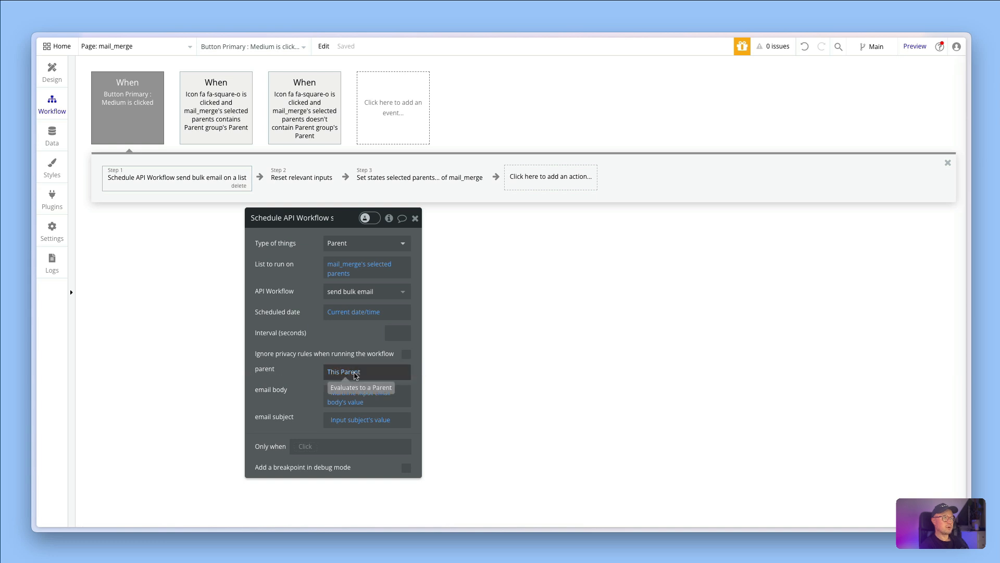
{"action": "mouse_move", "coordinate": [331, 281]}
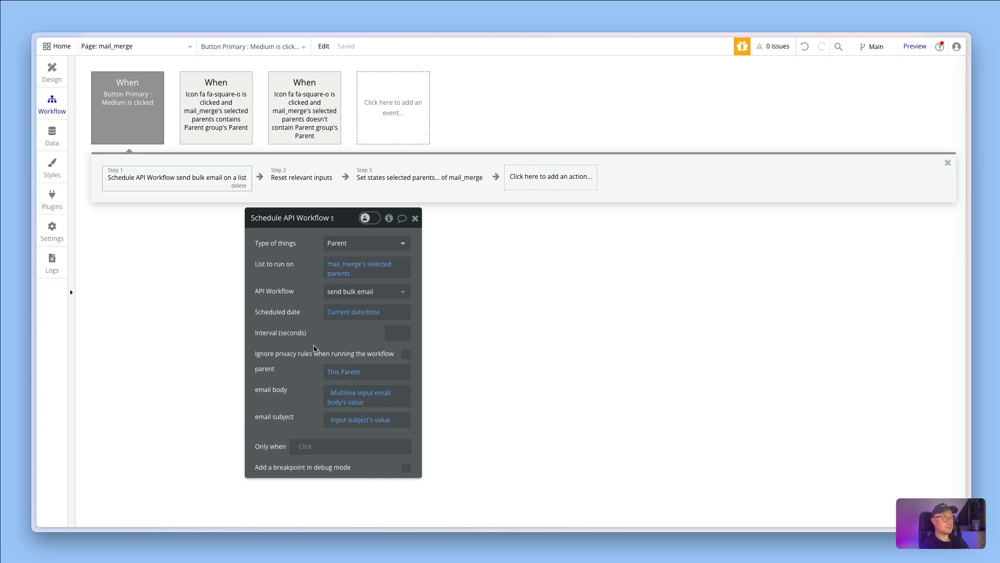
{"action": "mouse_move", "coordinate": [251, 412]}
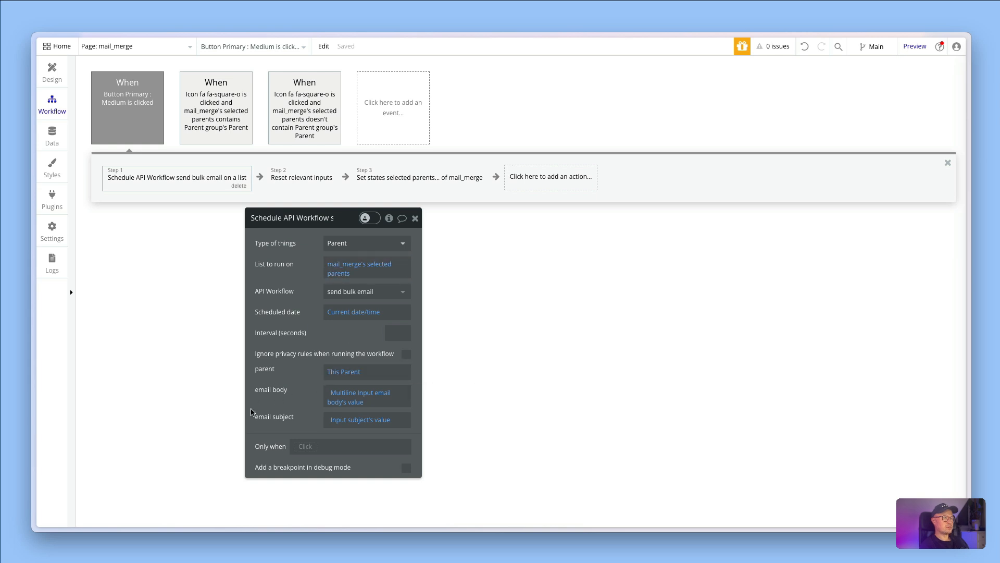
{"action": "mouse_move", "coordinate": [284, 394]}
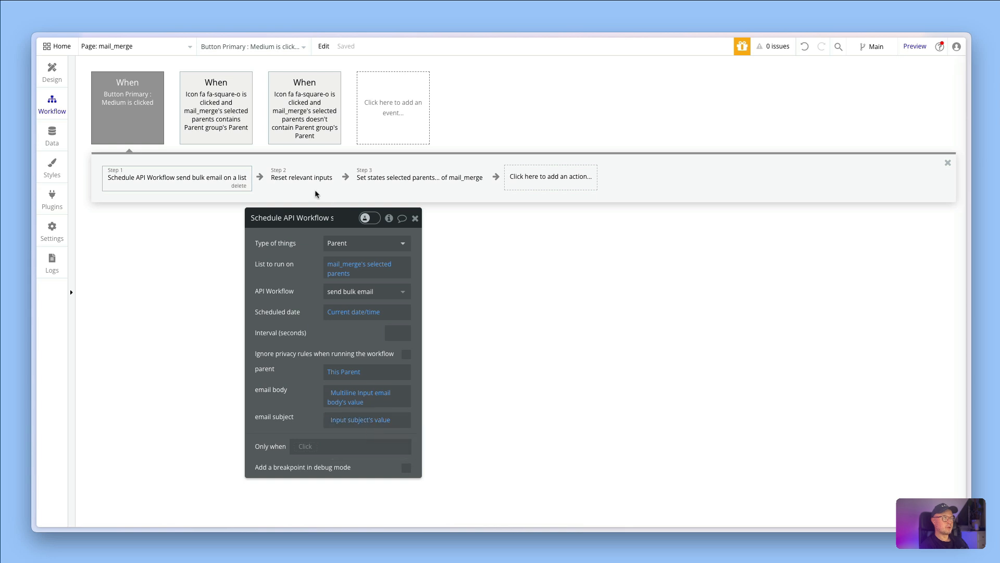
{"action": "left_click", "coordinate": [418, 177]}
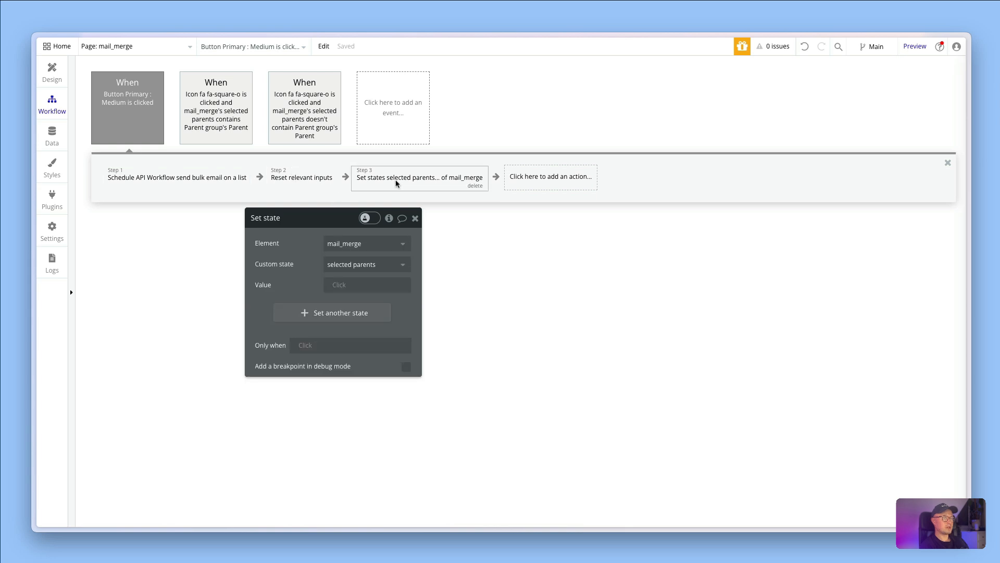
{"action": "left_click", "coordinate": [366, 284]}
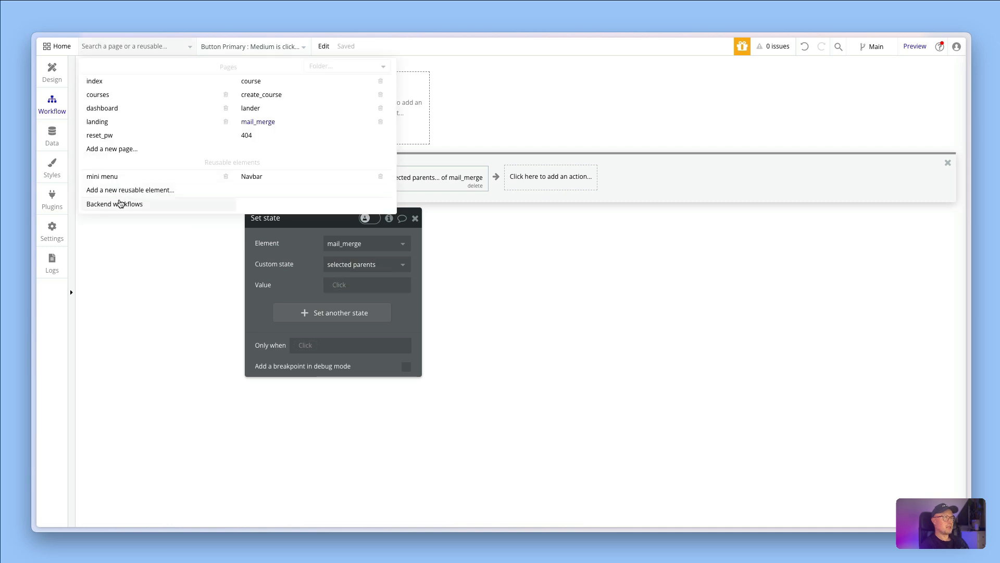
{"action": "left_click", "coordinate": [114, 204]}
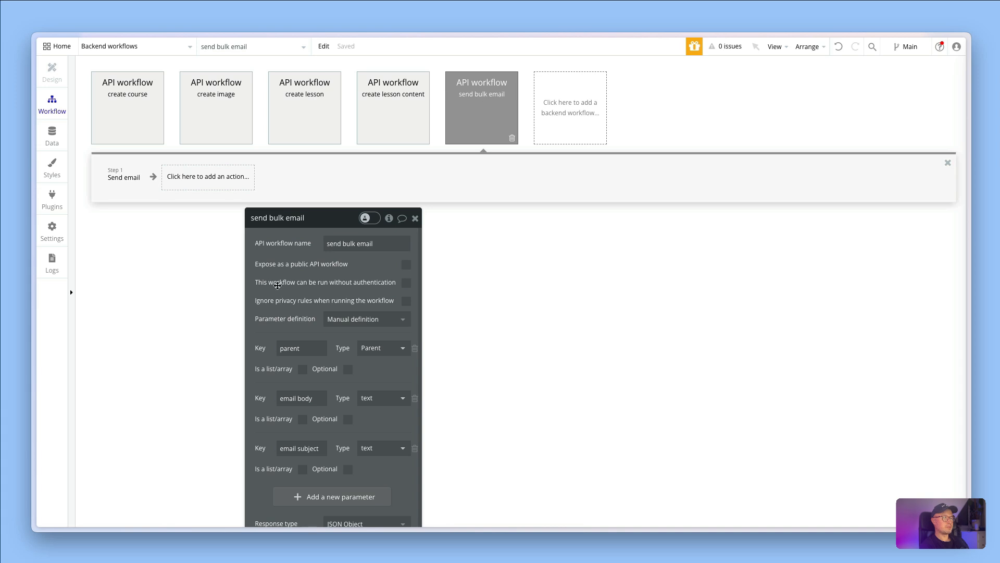
{"action": "mouse_move", "coordinate": [360, 394]}
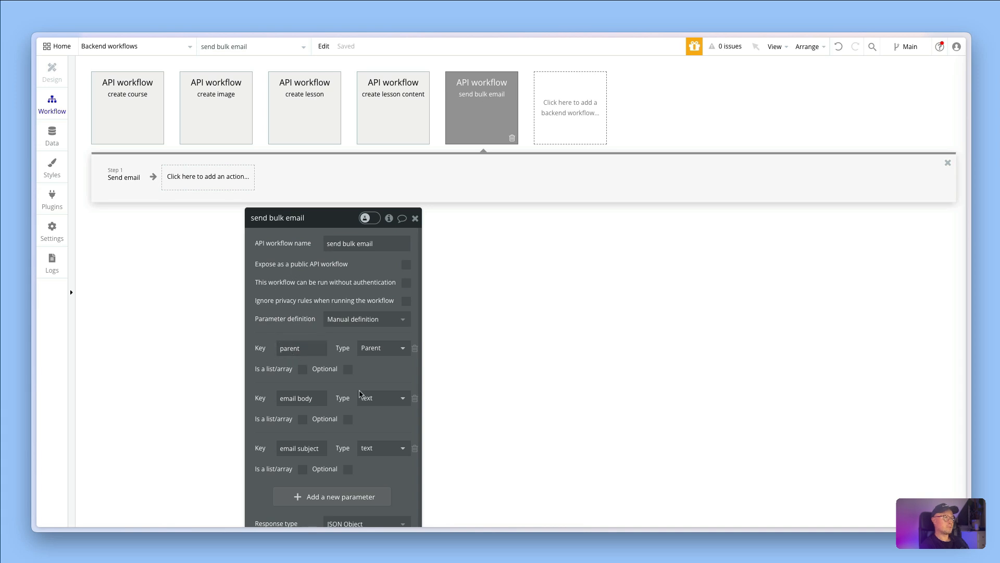
{"action": "mouse_move", "coordinate": [285, 334]}
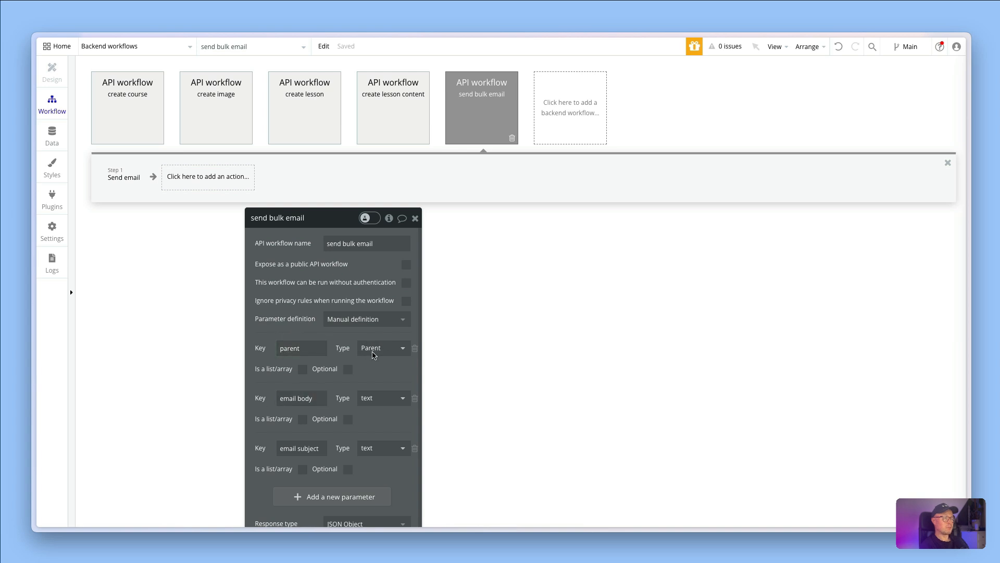
{"action": "mouse_move", "coordinate": [313, 428]}
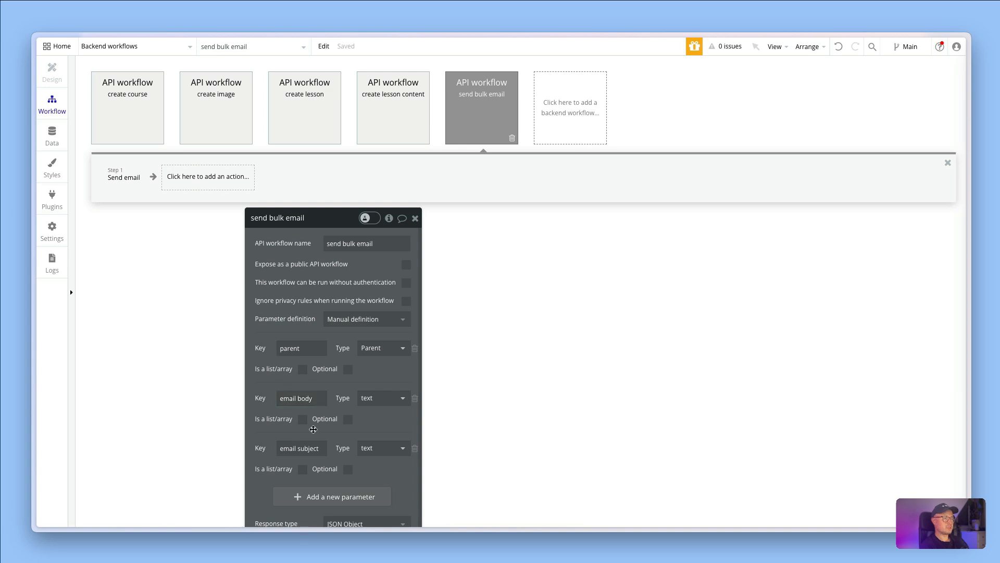
{"action": "mouse_move", "coordinate": [376, 403]}
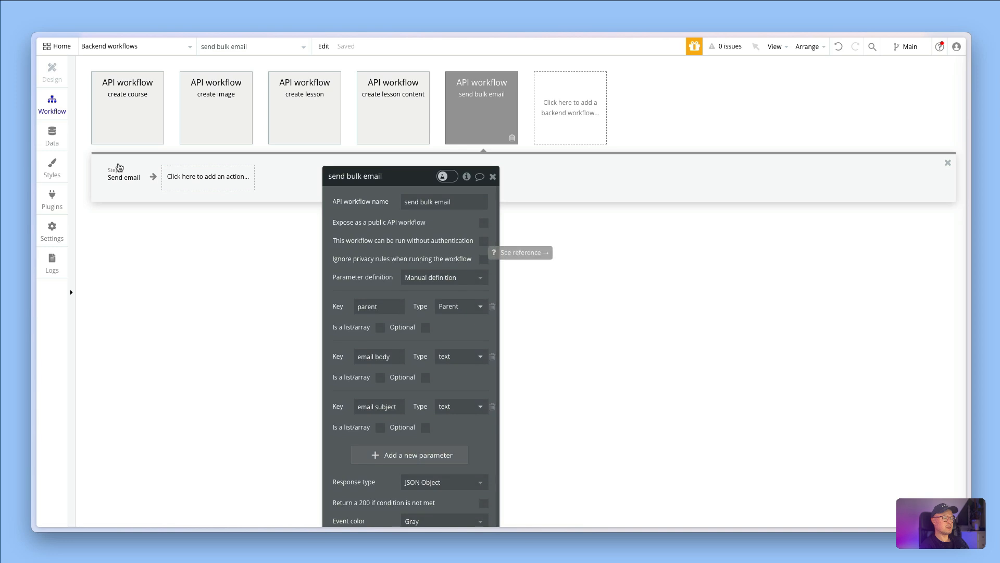
Inspect the backend Send email step, then view the Grades entries in App data.
{"action": "left_click", "coordinate": [124, 177]}
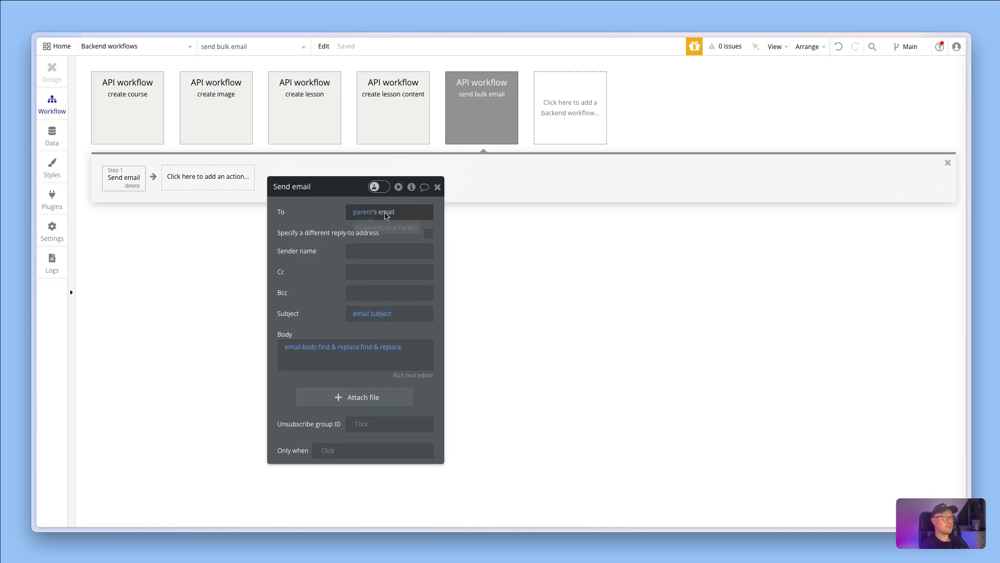
{"action": "left_click", "coordinate": [52, 134]}
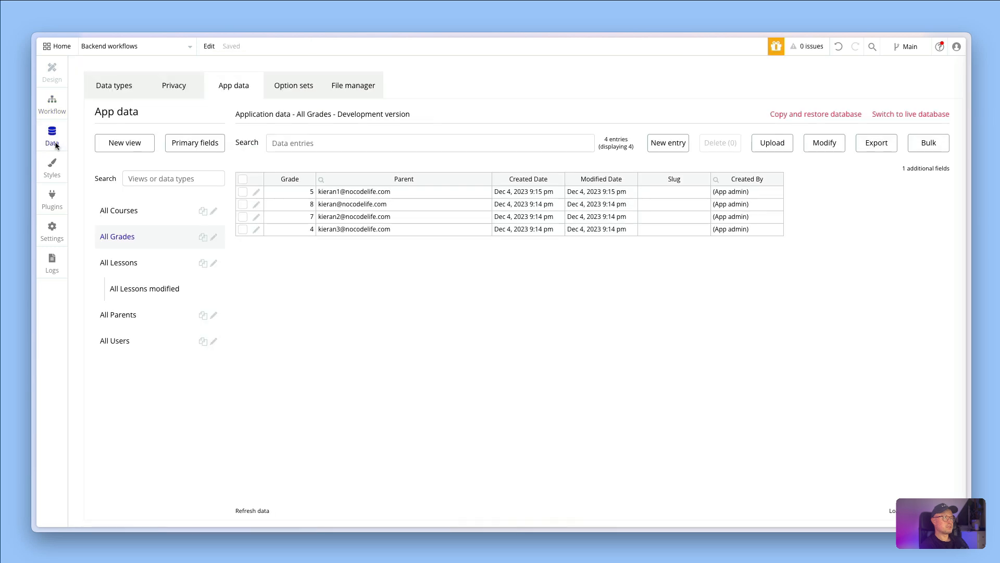
{"action": "mouse_move", "coordinate": [117, 315]}
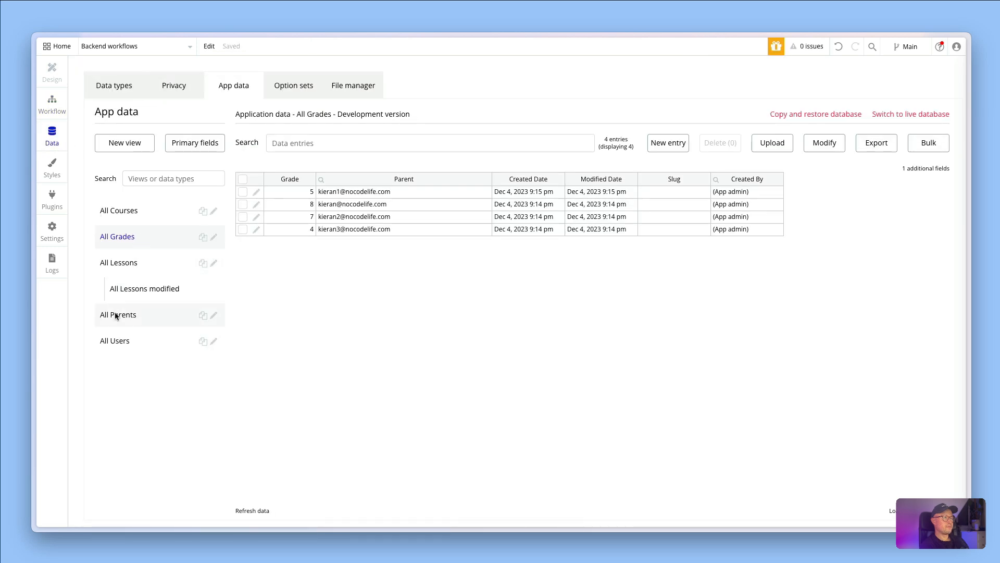
Select the 'All Parents' view in App data.
{"action": "left_click", "coordinate": [119, 314]}
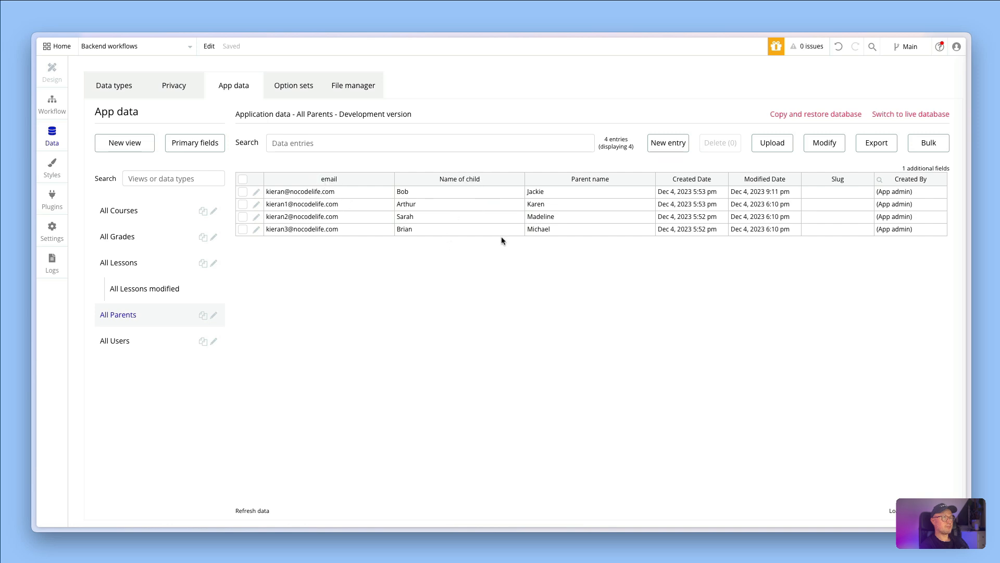
{"action": "mouse_move", "coordinate": [366, 188]}
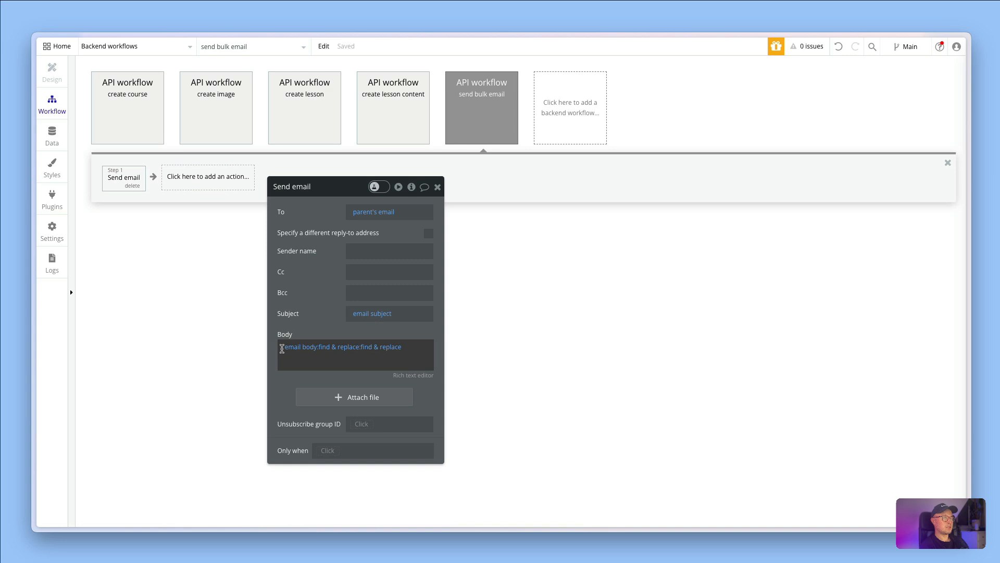
{"action": "mouse_move", "coordinate": [313, 346]}
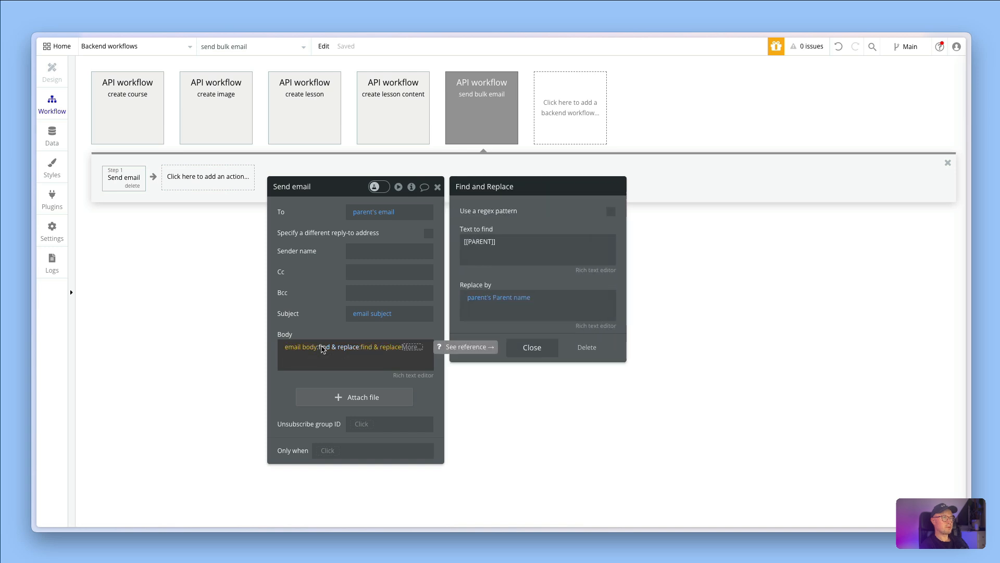
{"action": "left_click", "coordinate": [537, 249]}
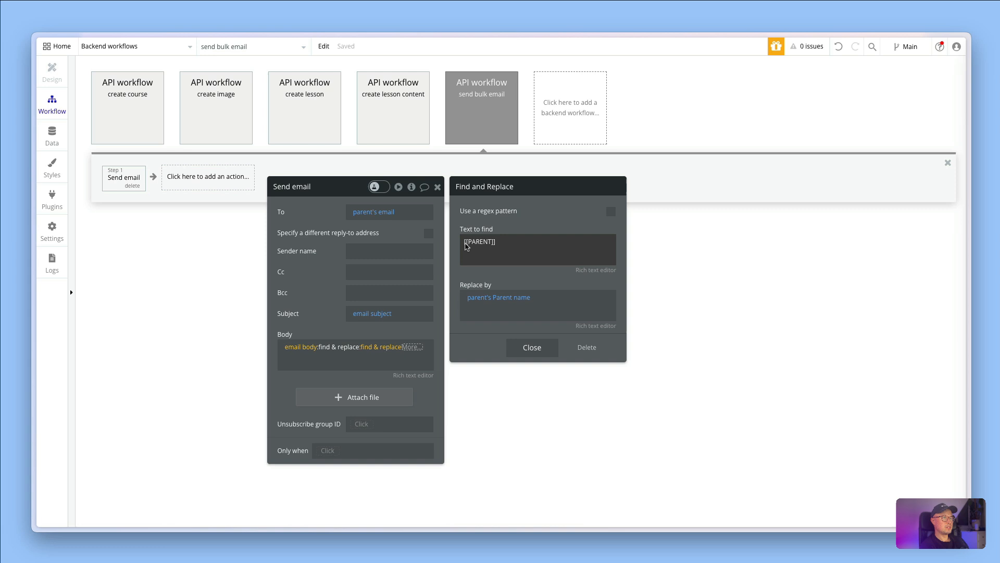
{"action": "mouse_move", "coordinate": [497, 258]}
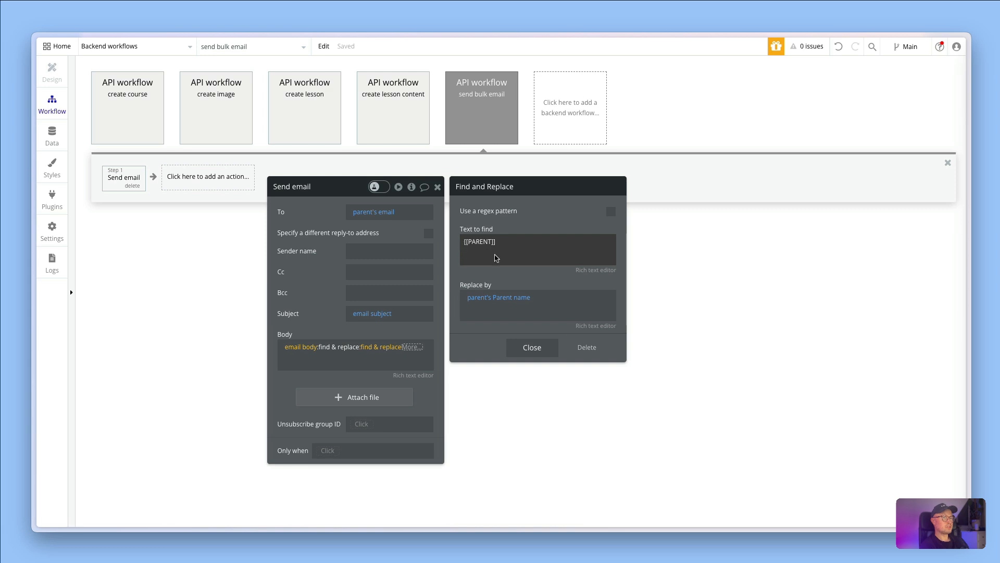
{"action": "mouse_move", "coordinate": [464, 248]}
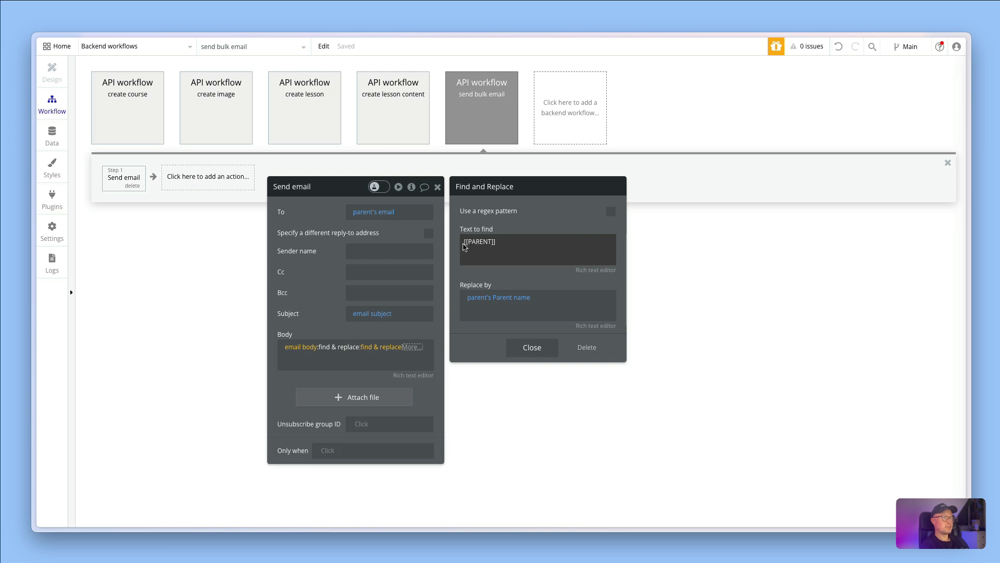
{"action": "mouse_move", "coordinate": [483, 246]}
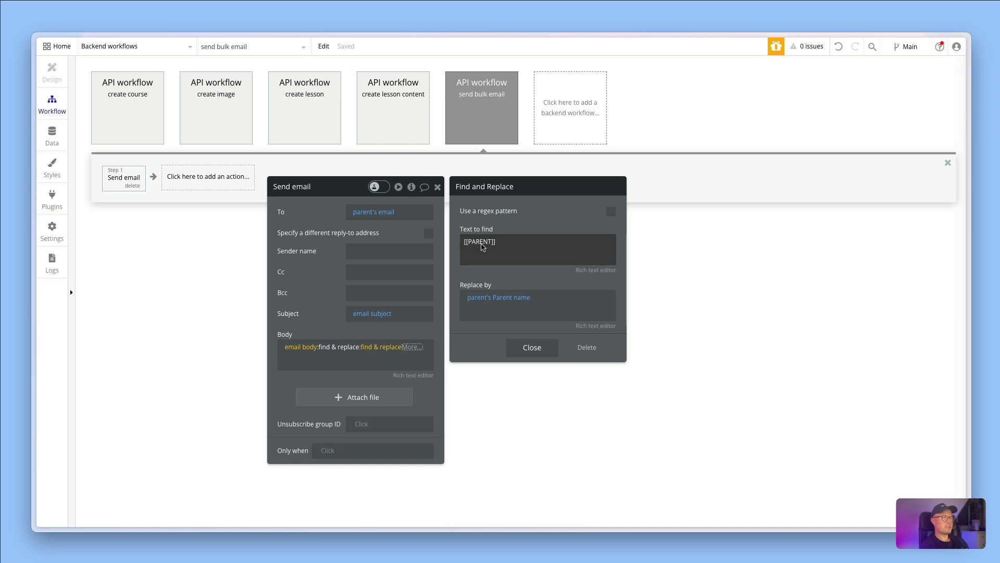
{"action": "mouse_move", "coordinate": [474, 302]}
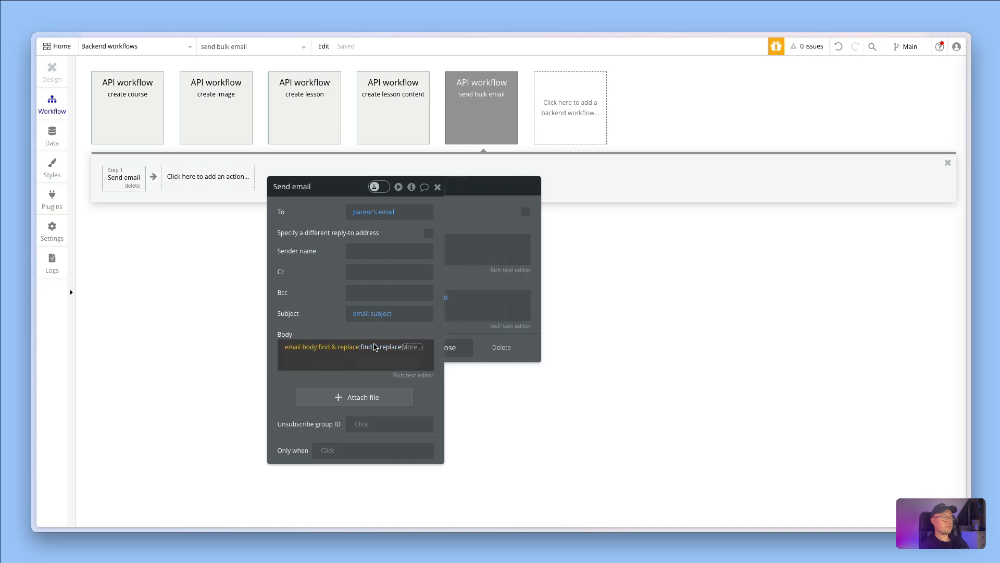
{"action": "left_click", "coordinate": [375, 346]}
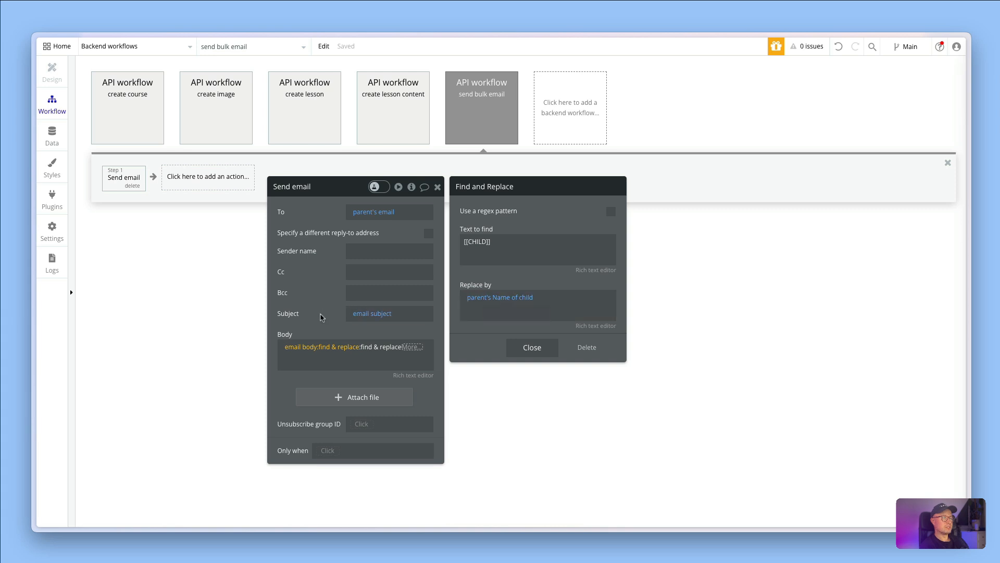
{"action": "left_click", "coordinate": [531, 348]}
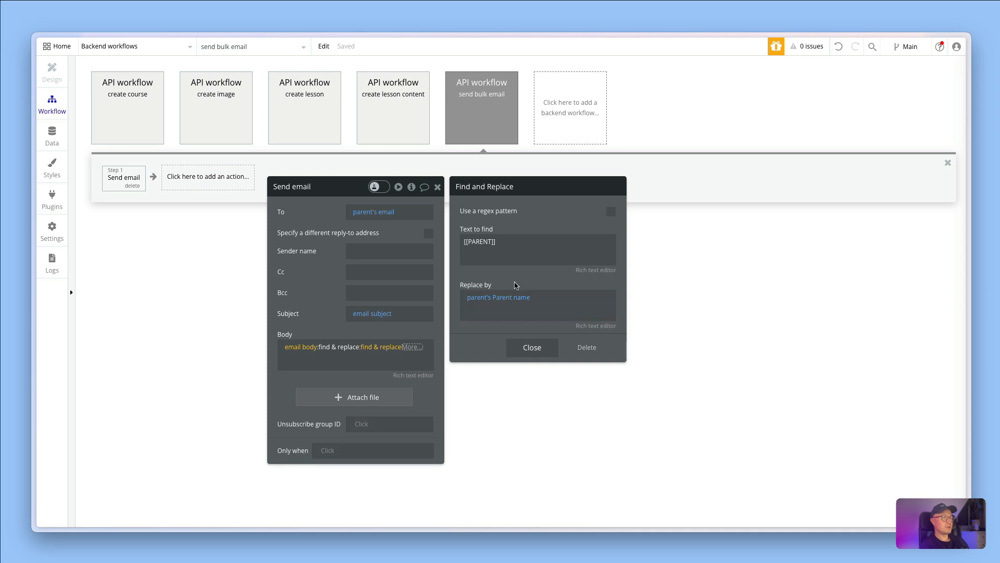
{"action": "left_click", "coordinate": [530, 346]}
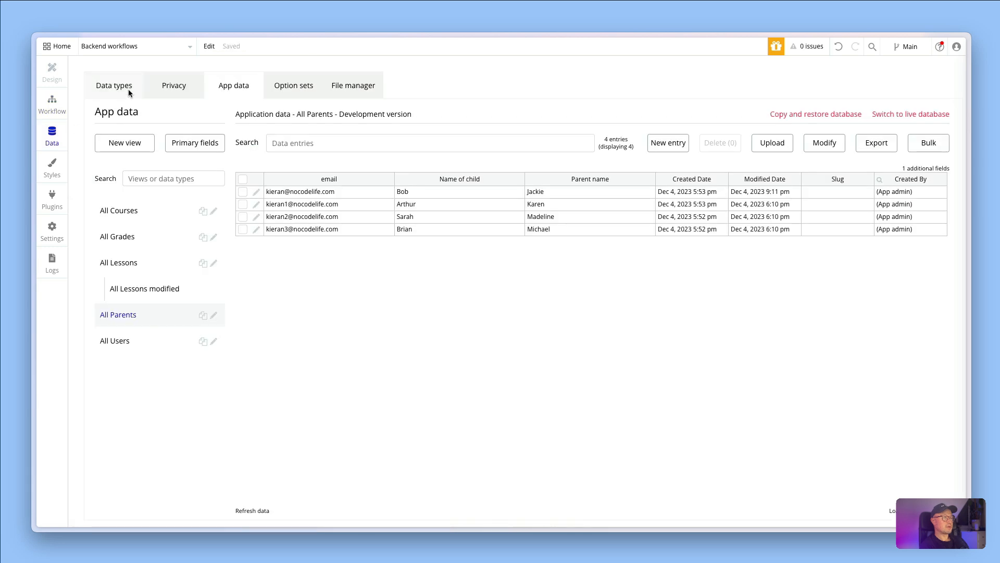
View the Grade data type's fields, then return to the Workflow section.
{"action": "left_click", "coordinate": [113, 85]}
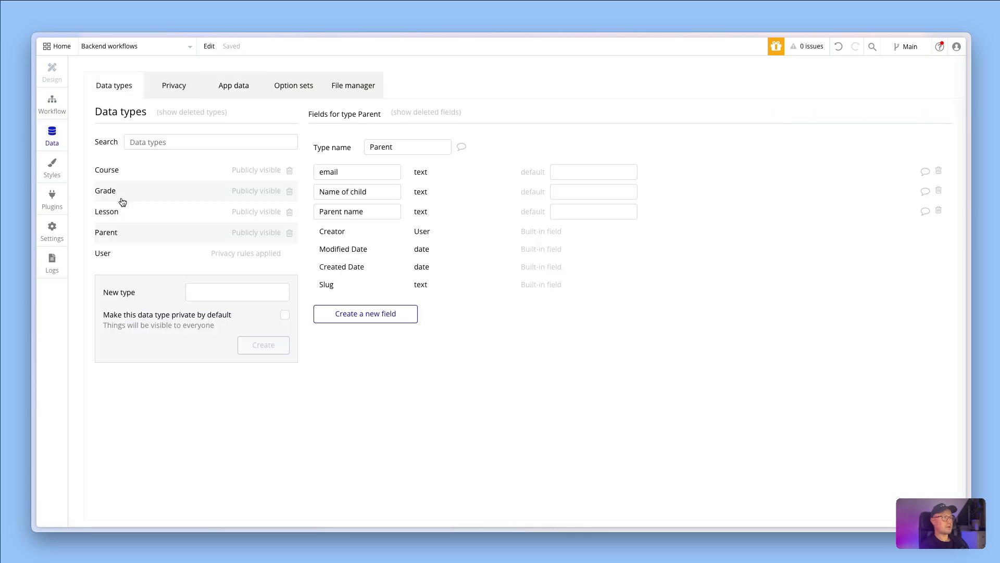
{"action": "left_click", "coordinate": [105, 190]}
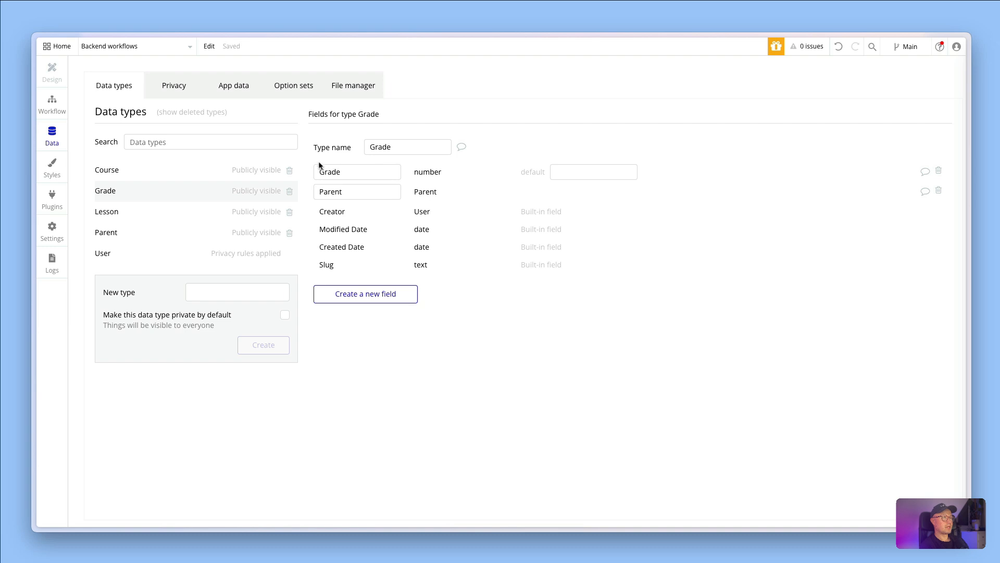
{"action": "mouse_move", "coordinate": [412, 193]}
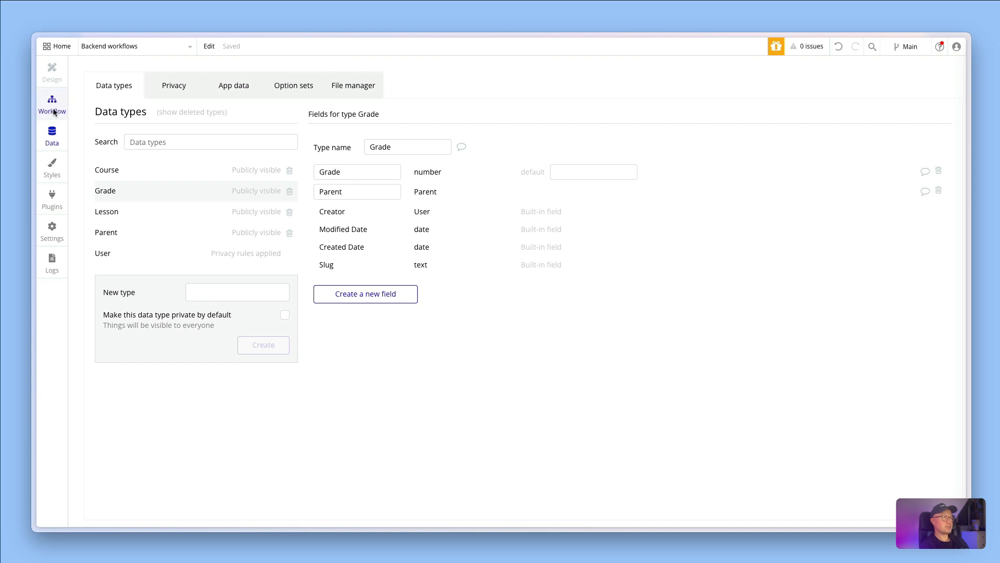
{"action": "left_click", "coordinate": [51, 103]}
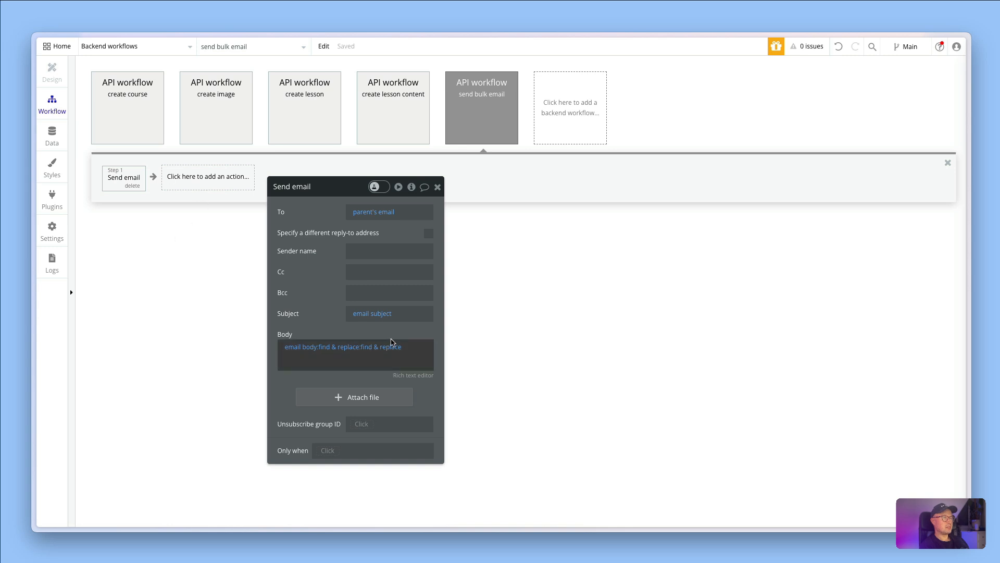
Add a third :find & replace to the email body, finding {grade}.
{"action": "left_click", "coordinate": [343, 346]}
{"action": "type", "text": "find"}
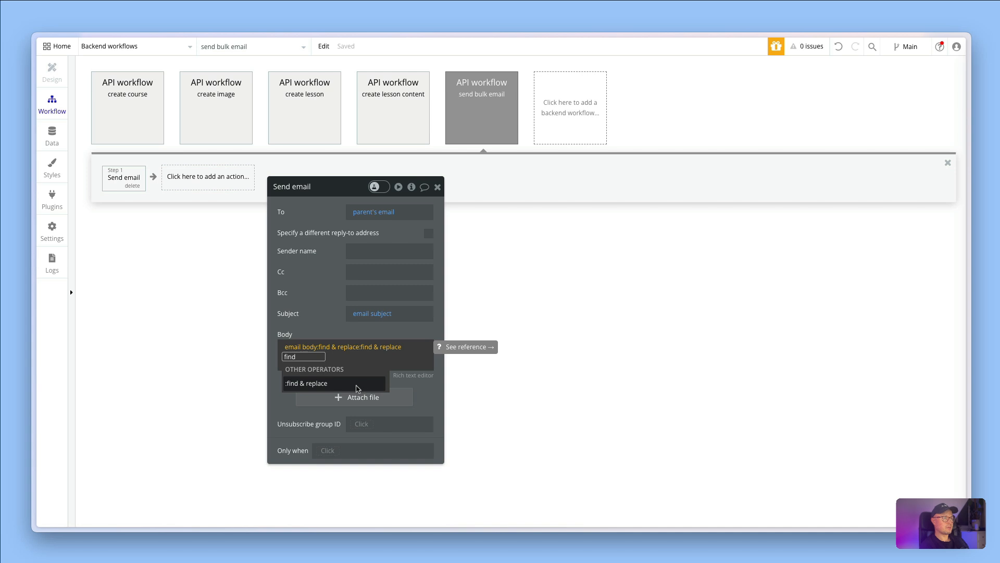
{"action": "left_click", "coordinate": [307, 383]}
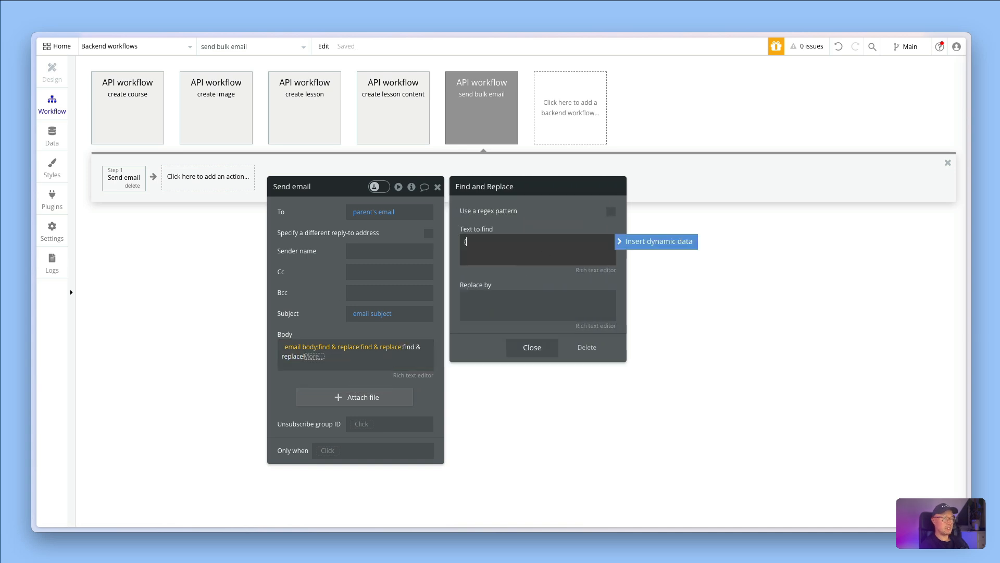
{"action": "type", "text": "(grade}"}
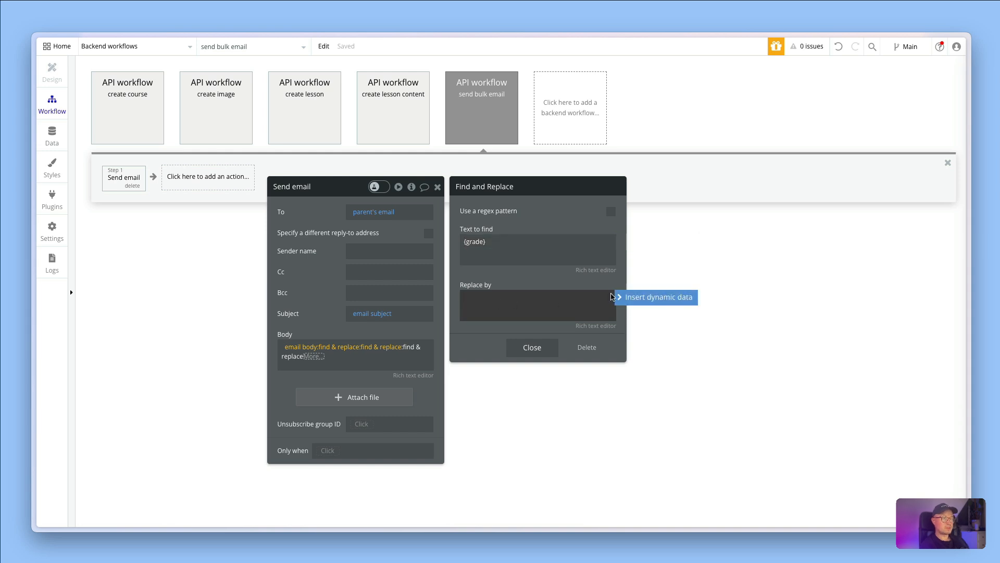
Replace {grade} with a field from a search for Grade where Parent = parent.
{"action": "left_click", "coordinate": [658, 296]}
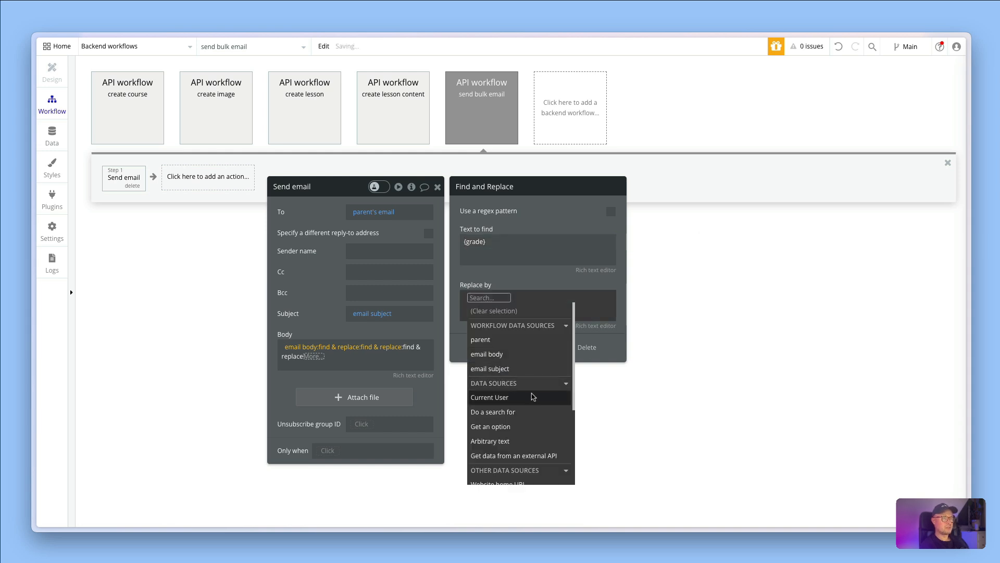
{"action": "left_click", "coordinate": [493, 412]}
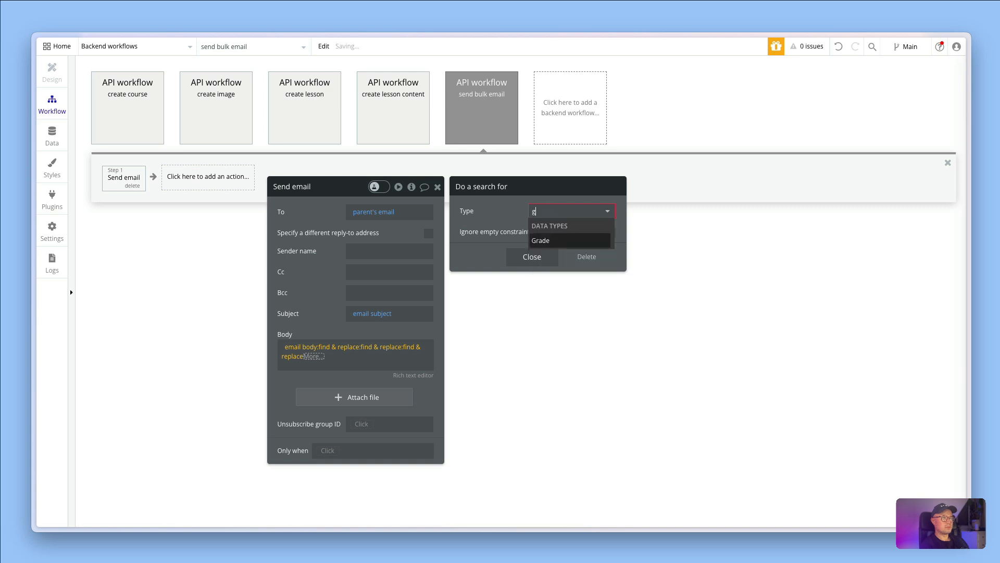
{"action": "left_click", "coordinate": [540, 241]}
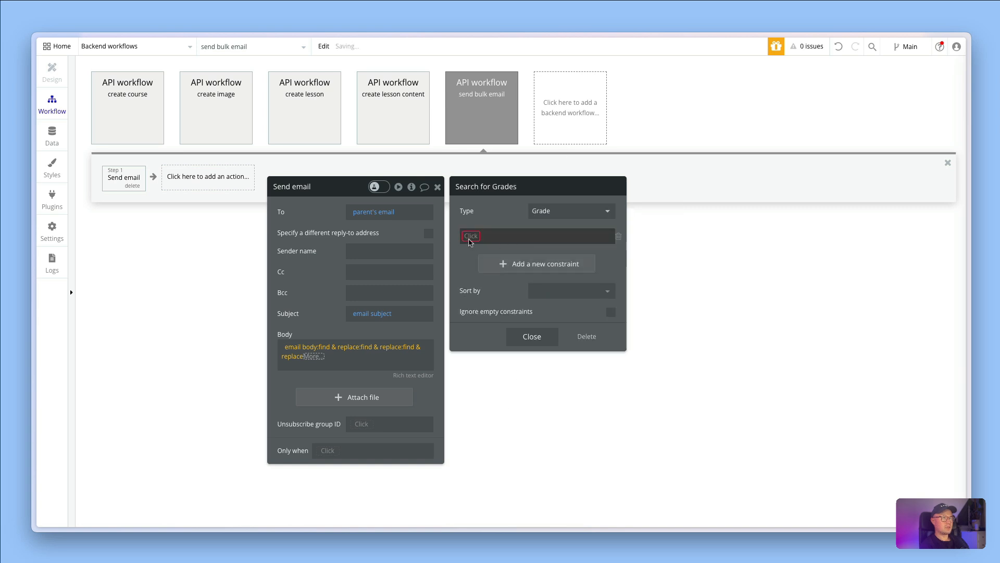
{"action": "left_click", "coordinate": [471, 236]}
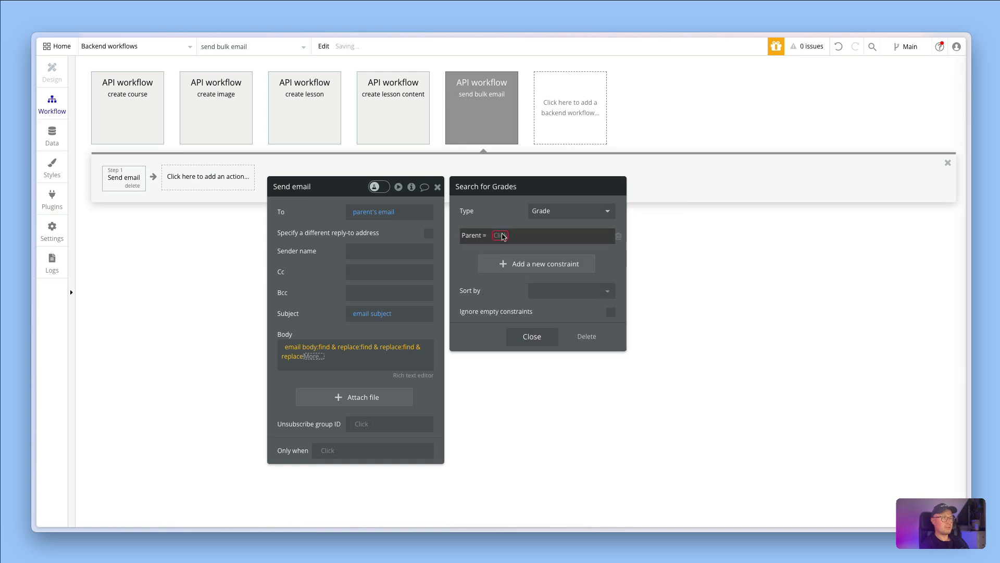
{"action": "left_click", "coordinate": [501, 235]}
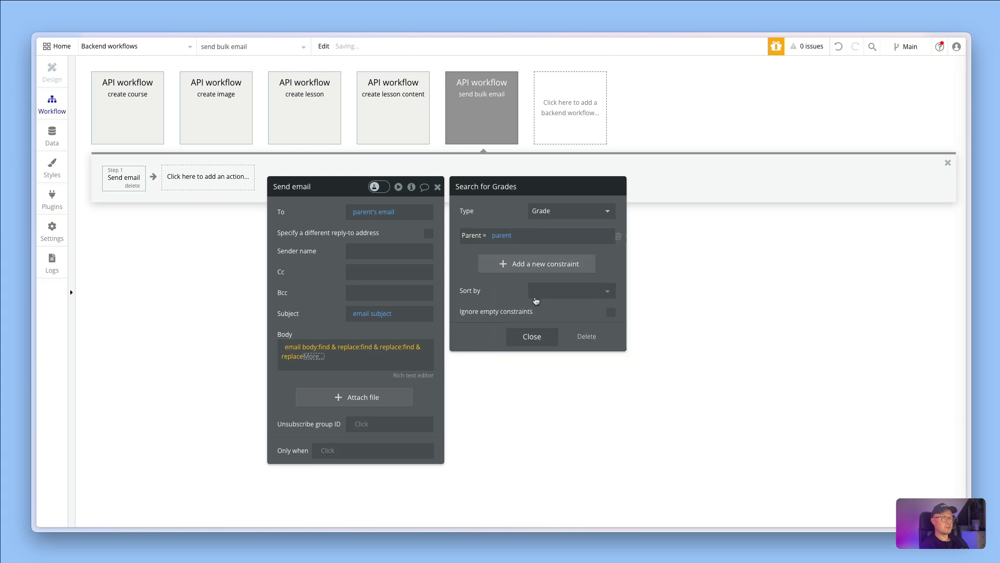
{"action": "left_click", "coordinate": [540, 297]}
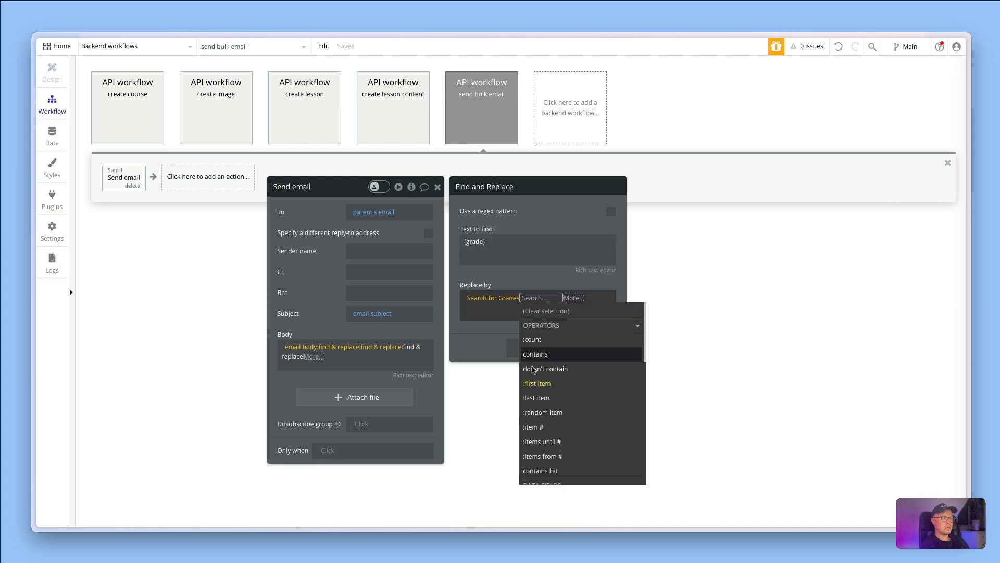
{"action": "left_click", "coordinate": [536, 397]}
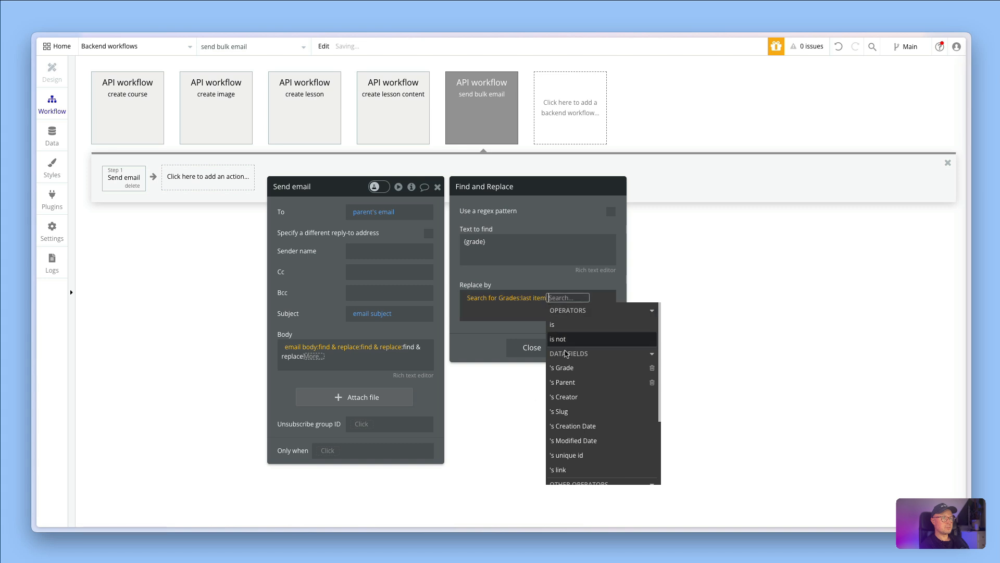
{"action": "left_click", "coordinate": [563, 367]}
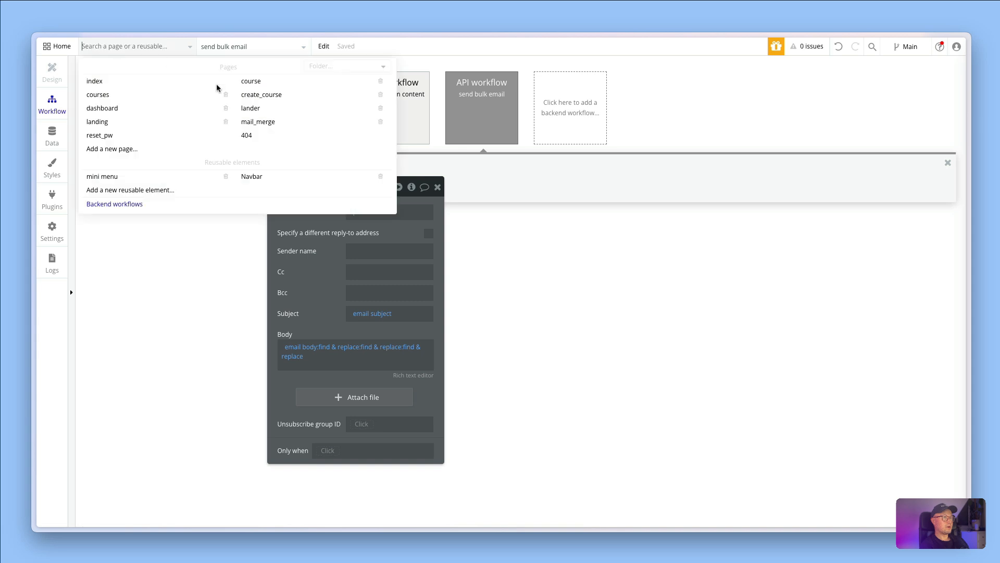
Switch to the mail_merge page's Design view and launch Preview.
{"action": "left_click", "coordinate": [258, 122]}
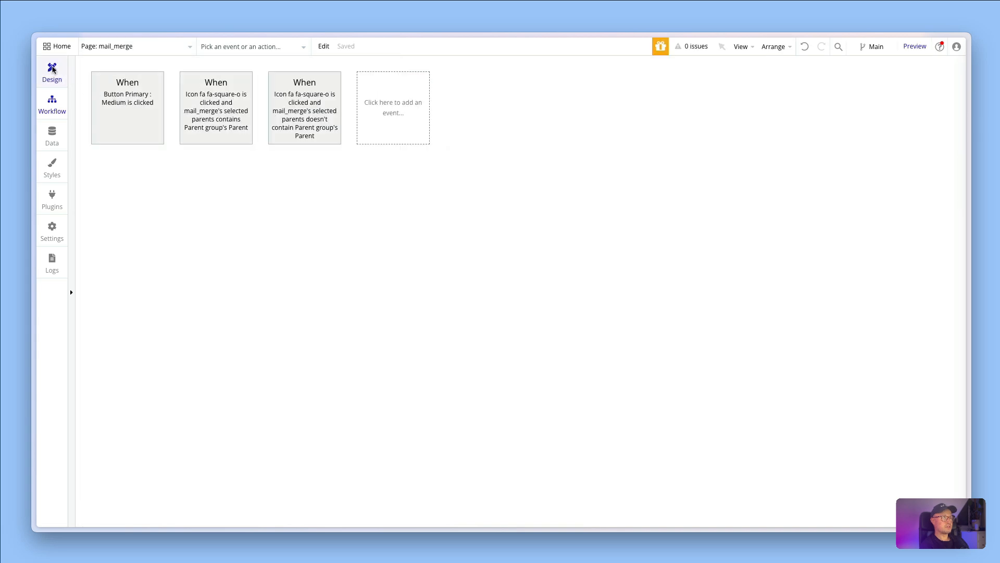
{"action": "left_click", "coordinate": [52, 70]}
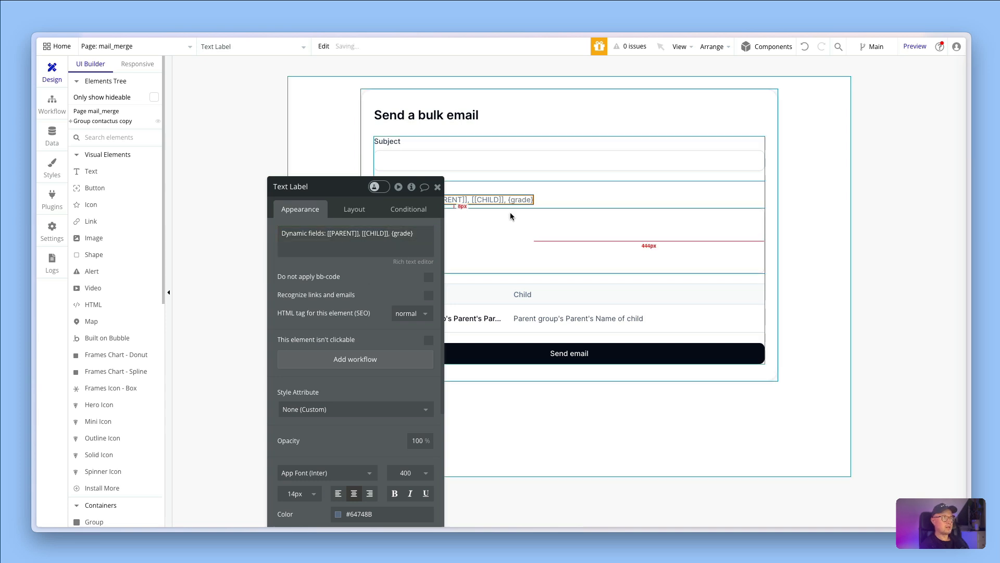
{"action": "left_click", "coordinate": [438, 187]}
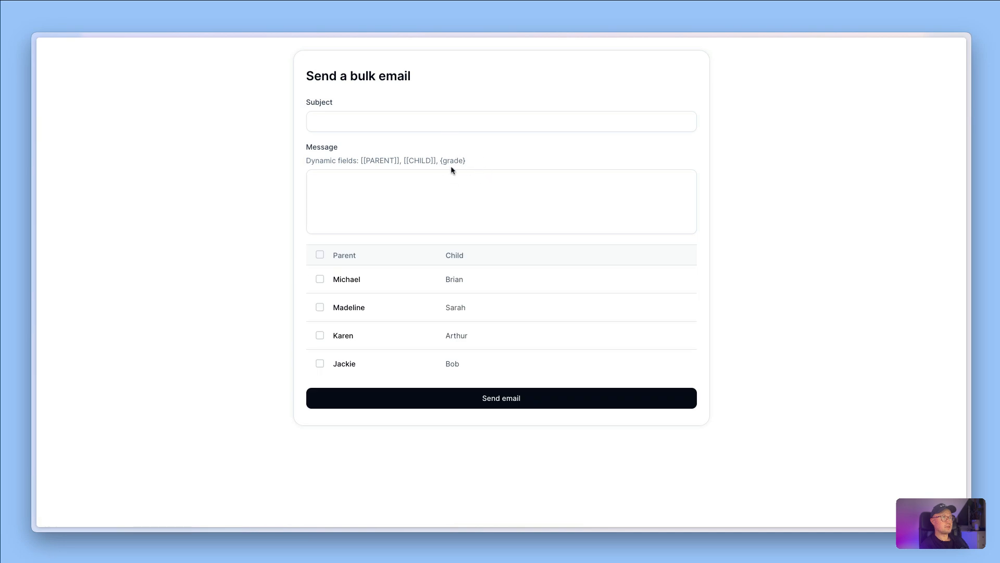
Enter the email subject 'Your child's grade'.
{"action": "left_click", "coordinate": [501, 121]}
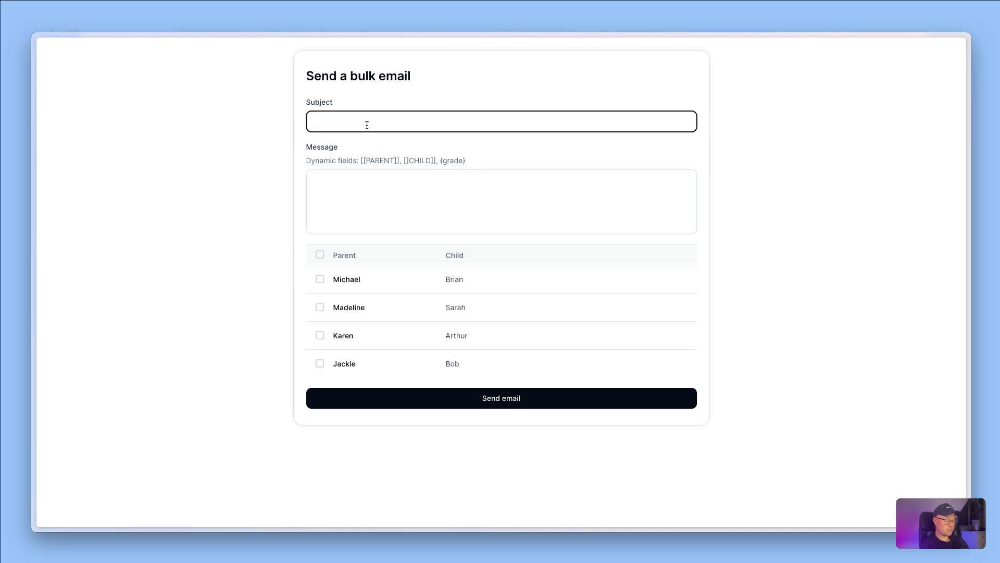
{"action": "type", "text": "Your"}
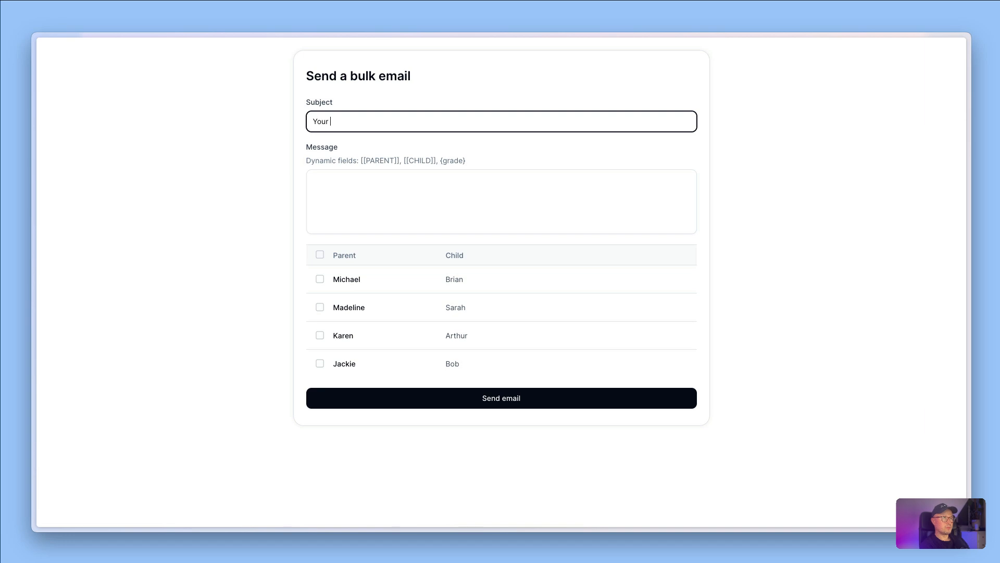
{"action": "type", "text": "child's grade"}
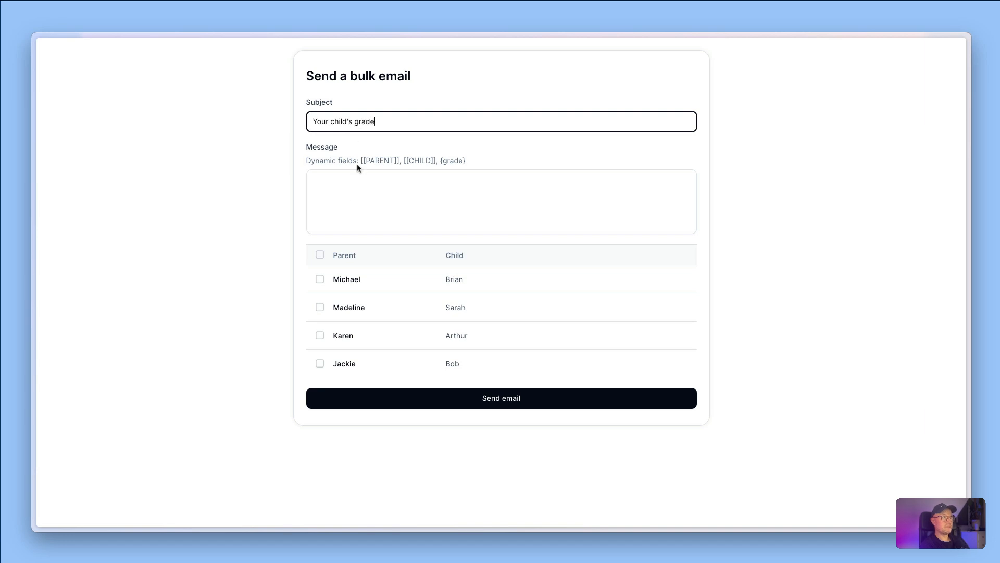
Write the [[PARENT]], [[CHILD]] and {grade} test-result message, then send it to all four parents.
{"action": "type", "text": "Dear [[PARENT"}
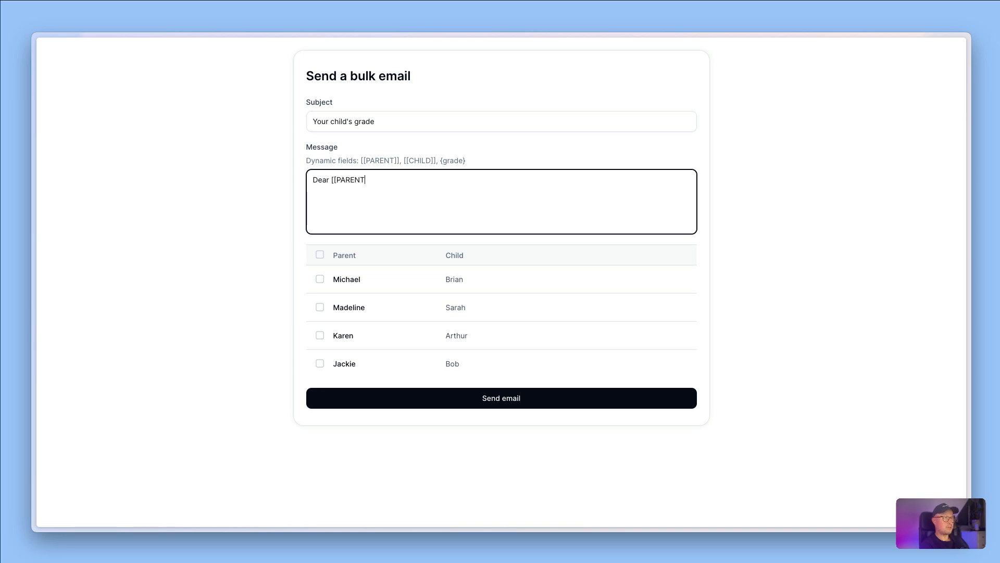
{"action": "type", "text": "]],"}
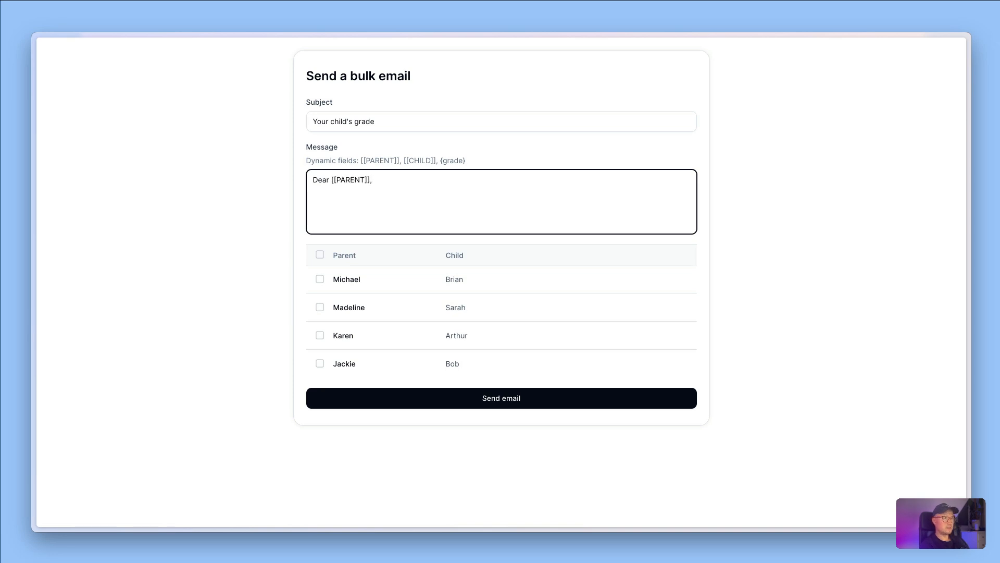
{"action": "type", "text": "[["}
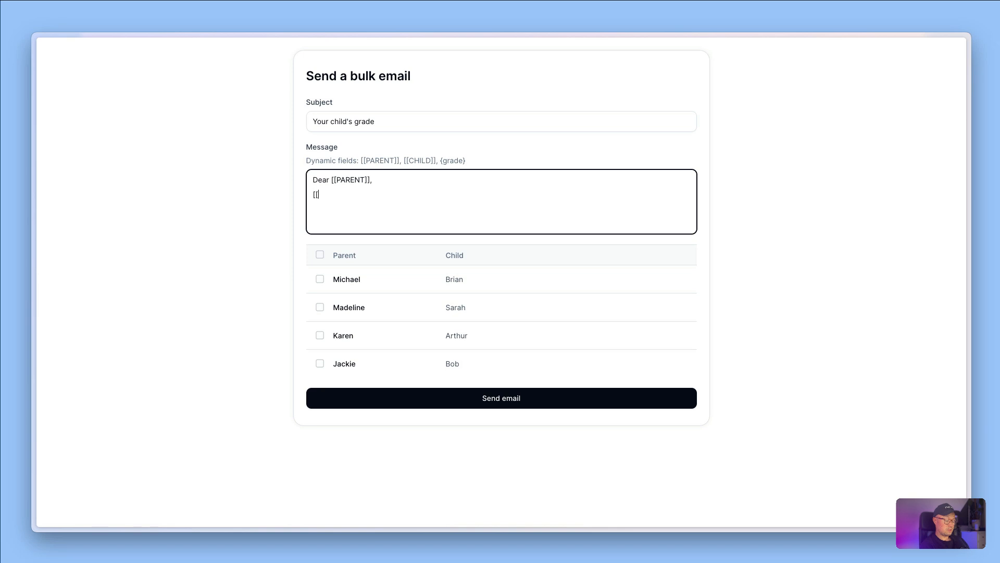
{"action": "type", "text": "CHILD]] scored"}
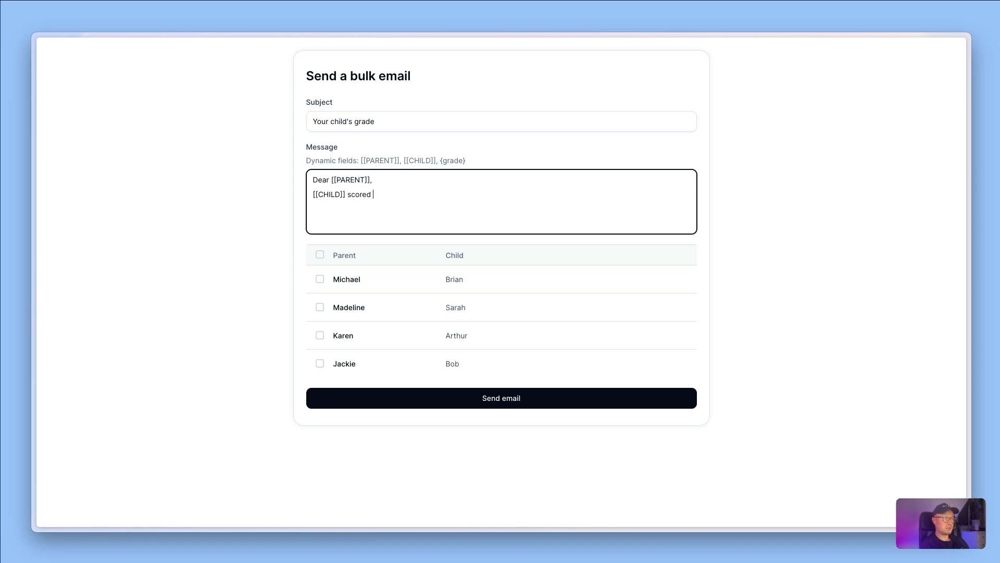
{"action": "type", "text": "{grade"}
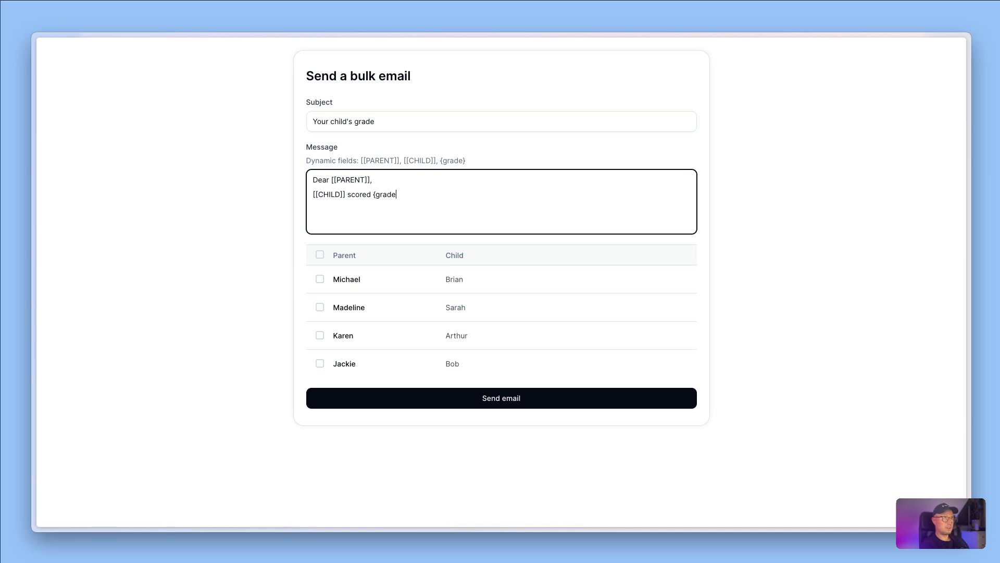
{"action": "type", "text": "} in their rece"}
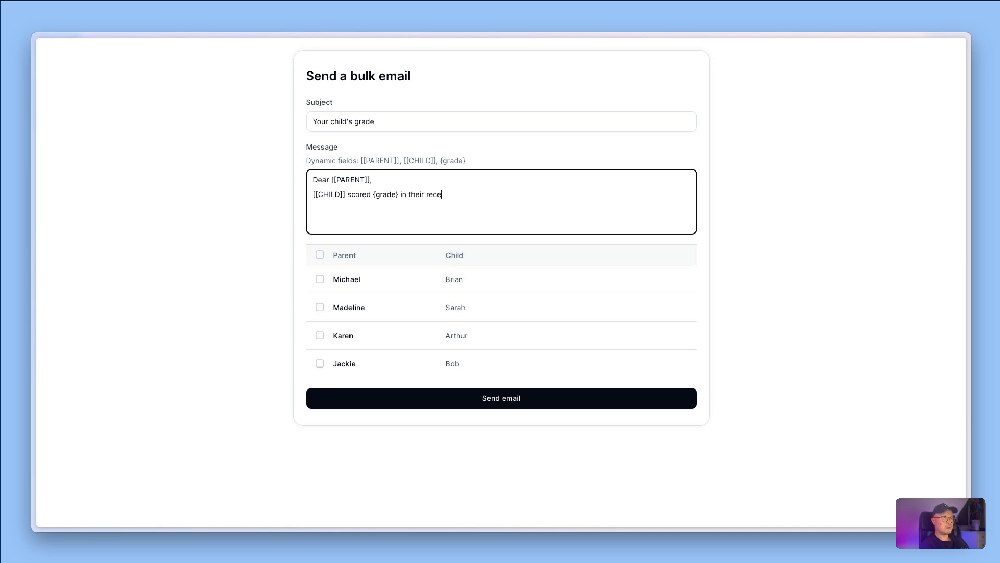
{"action": "type", "text": "nt test."}
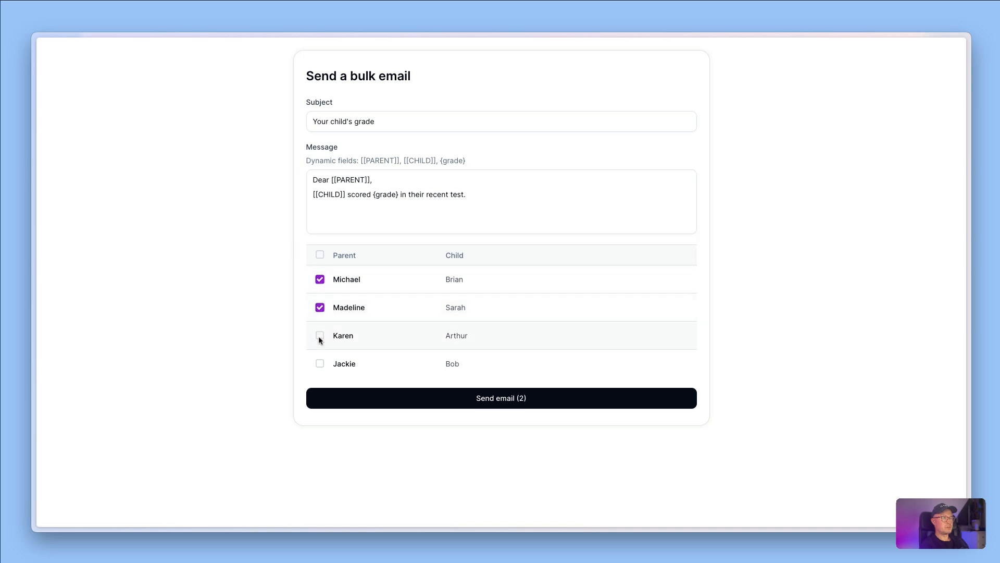
{"action": "left_click", "coordinate": [319, 336]}
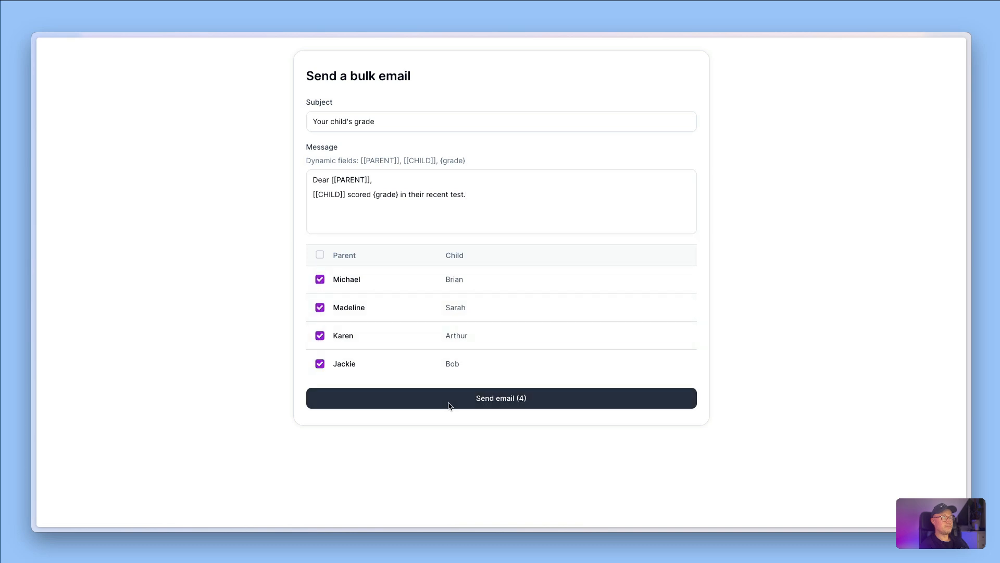
{"action": "left_click", "coordinate": [500, 397]}
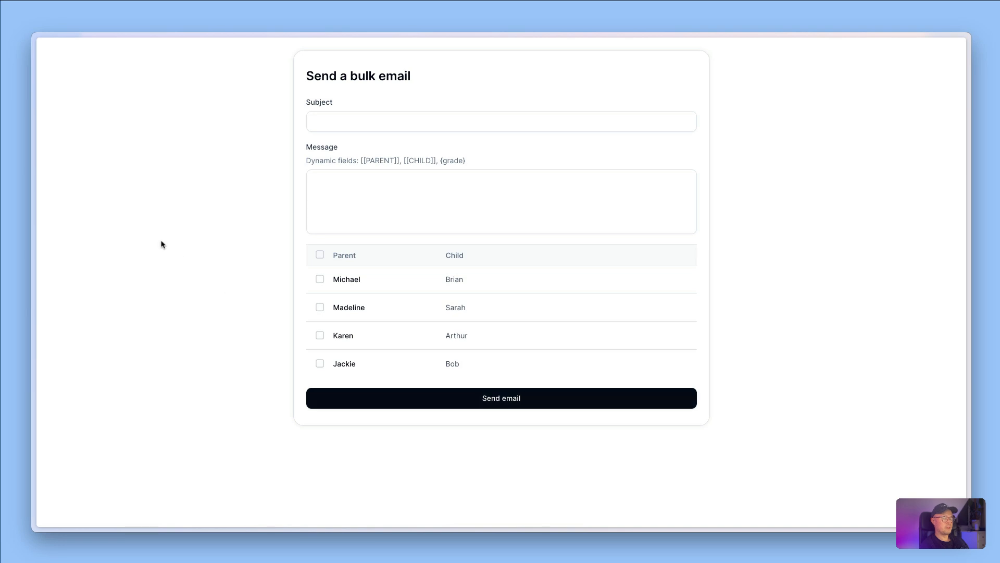
{"action": "mouse_move", "coordinate": [258, 190]}
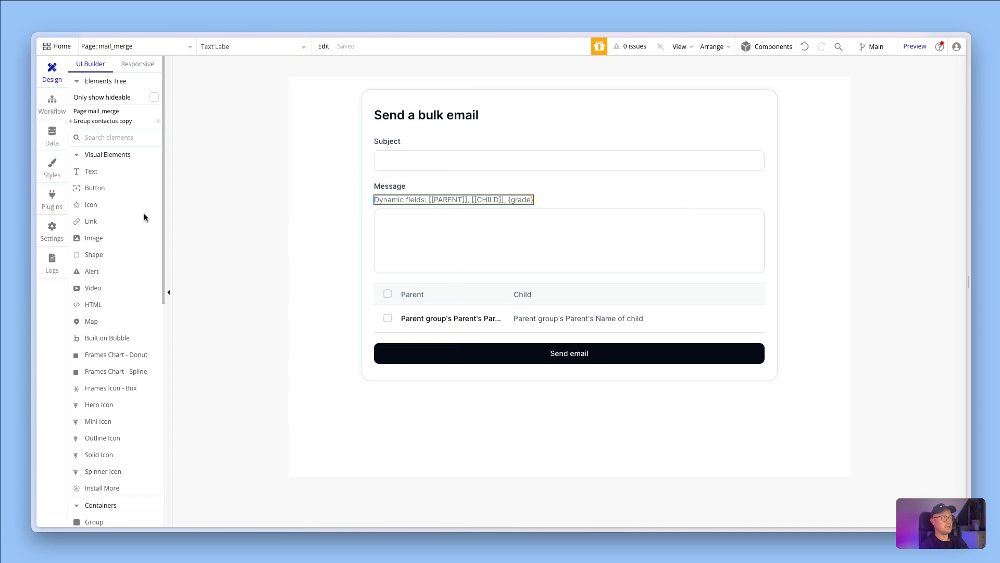
{"action": "left_click", "coordinate": [51, 136]}
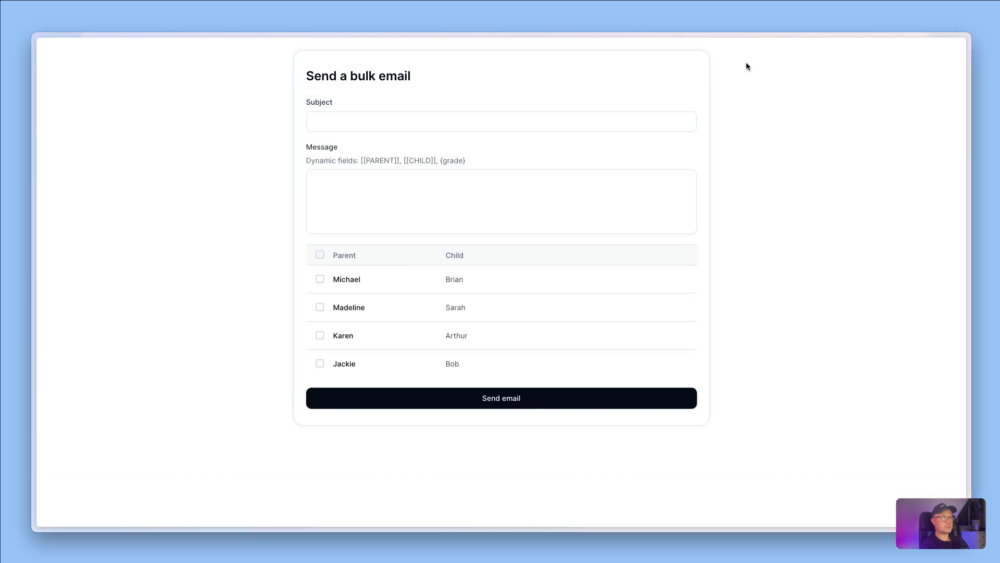
{"action": "mouse_move", "coordinate": [477, 162]}
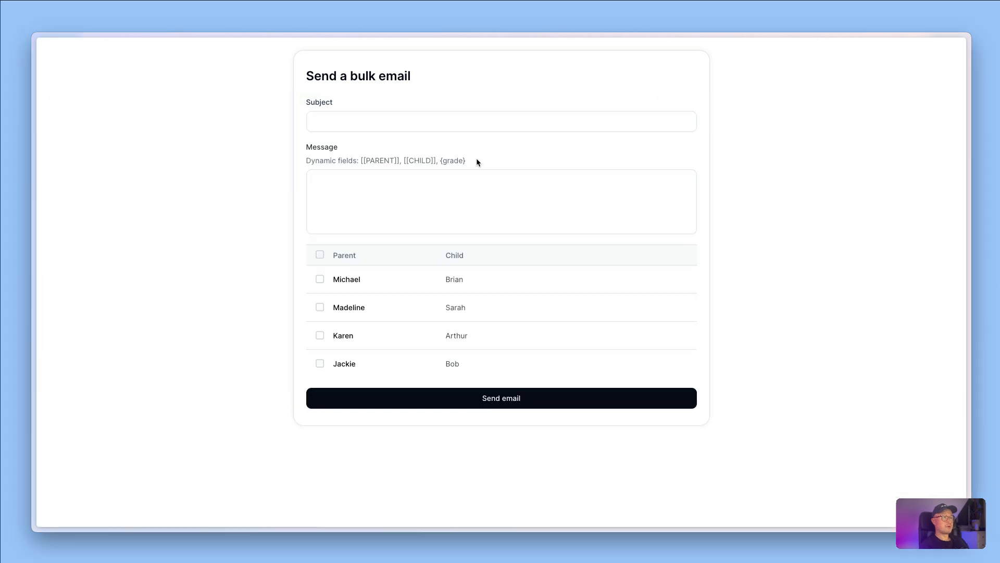
{"action": "mouse_move", "coordinate": [370, 162]}
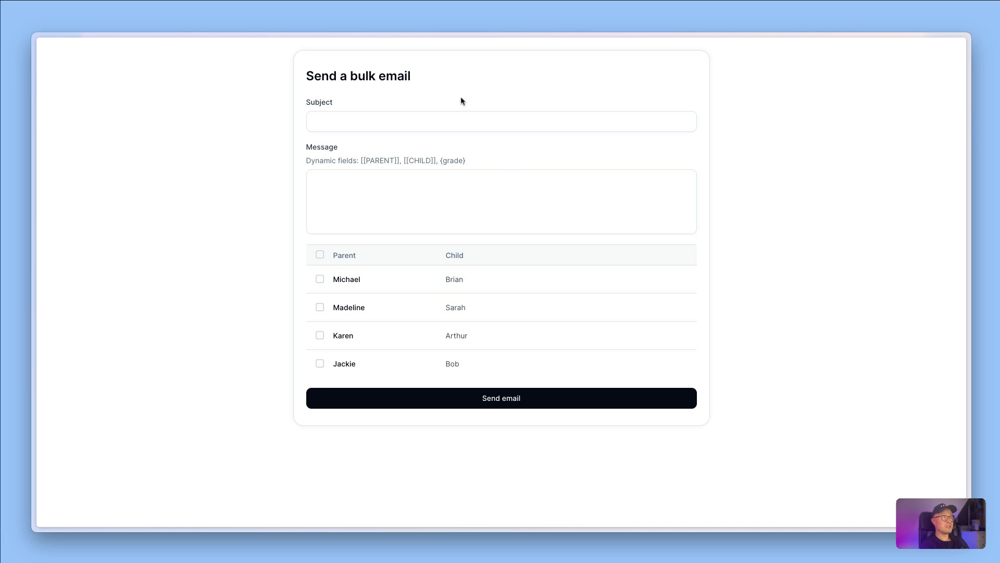
{"action": "mouse_move", "coordinate": [359, 130]}
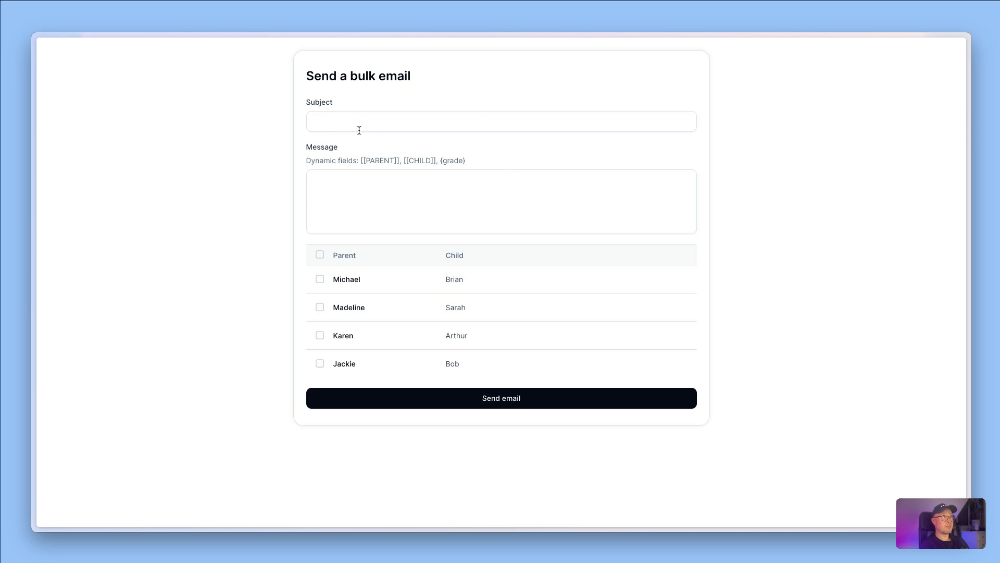
{"action": "mouse_move", "coordinate": [390, 113]}
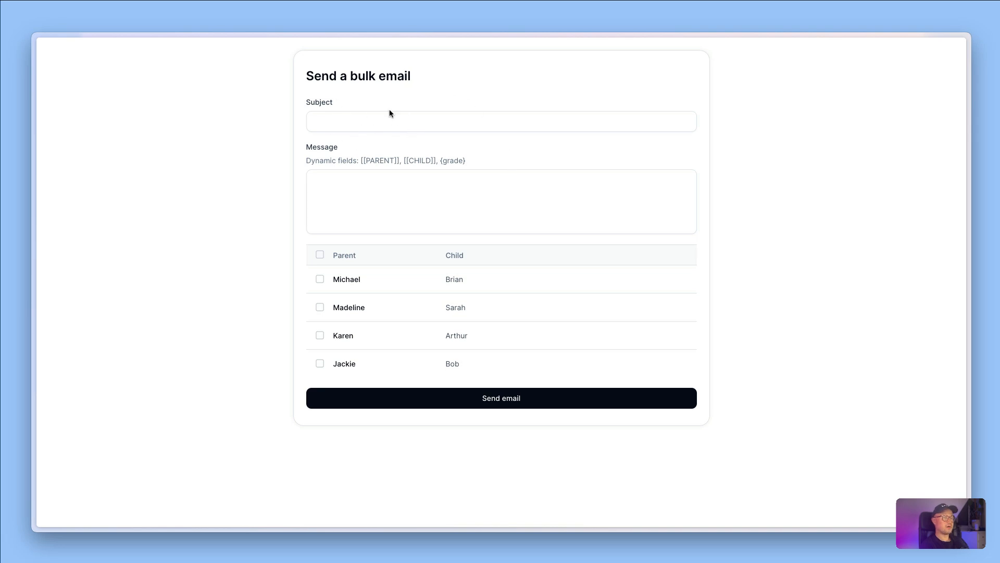
{"action": "mouse_move", "coordinate": [404, 110]}
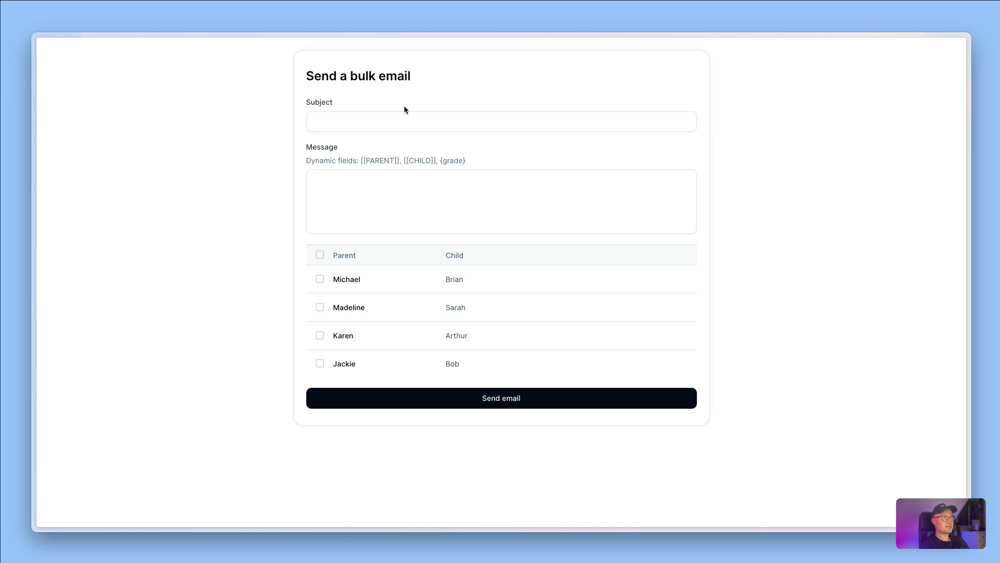
{"action": "mouse_move", "coordinate": [426, 148]}
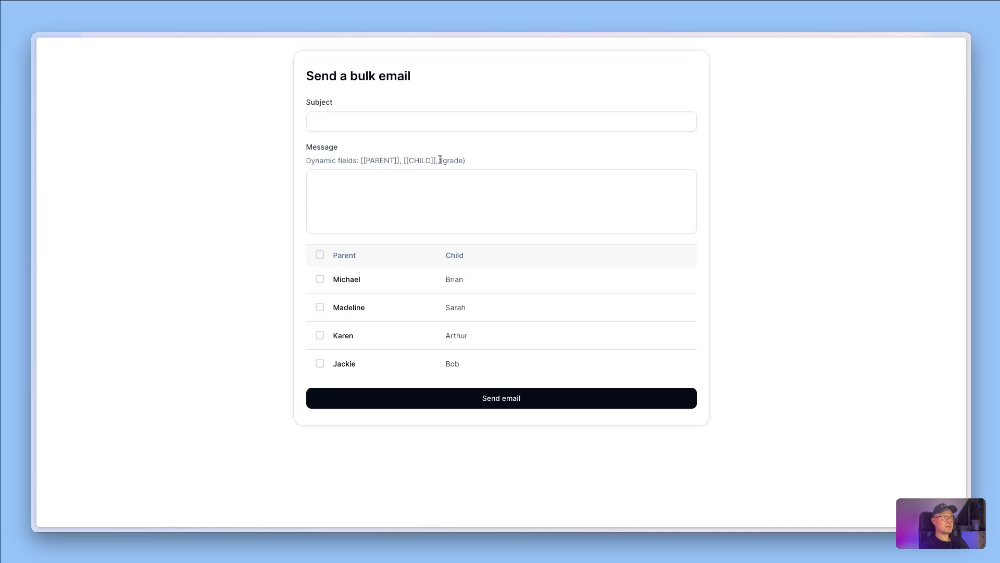
{"action": "mouse_move", "coordinate": [463, 165]}
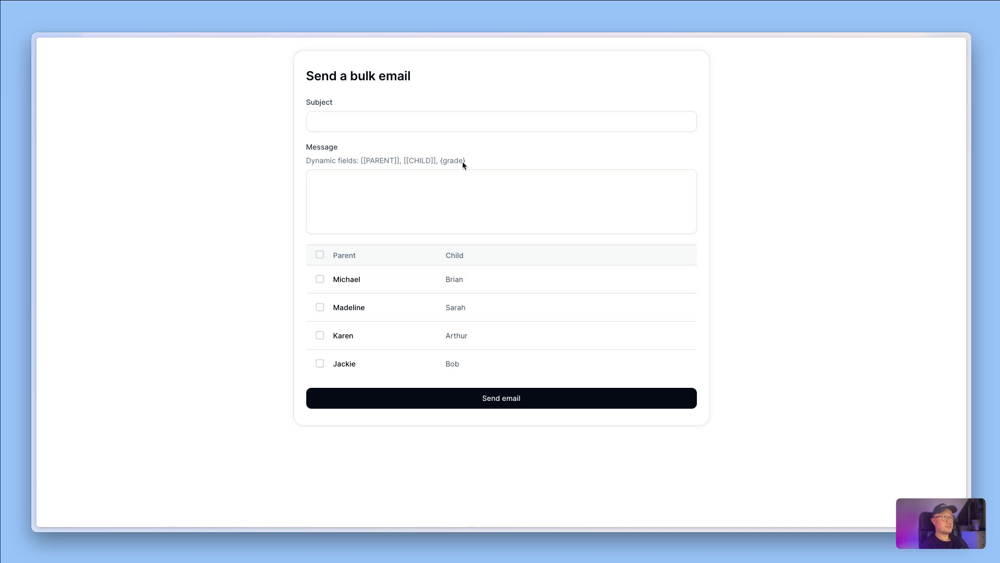